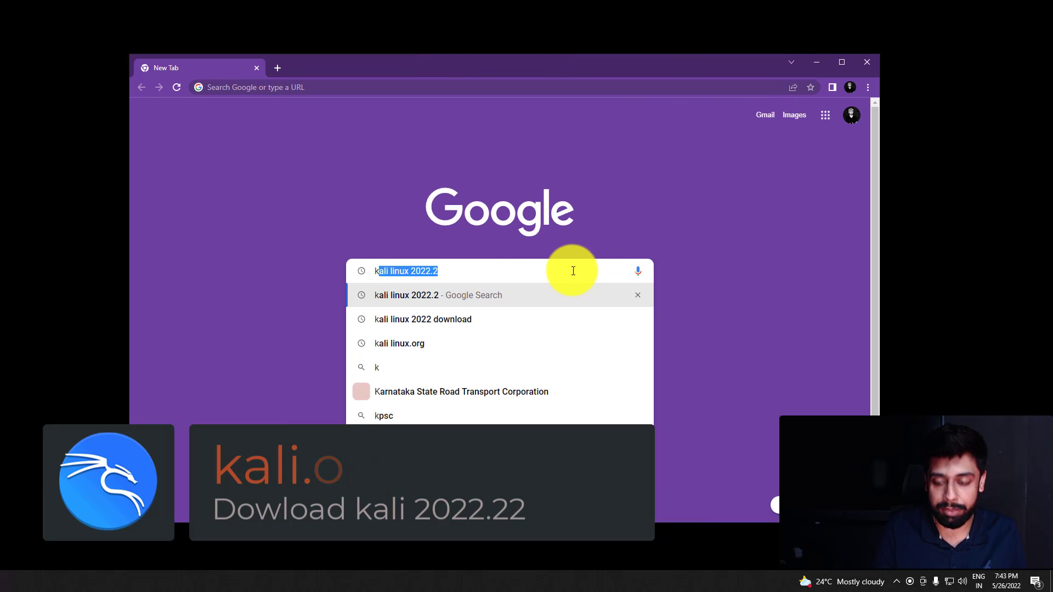
Search for kali.org in Chrome and open the Kali Linux site from the suggestions.
{"action": "type", "text": "kali.org"}
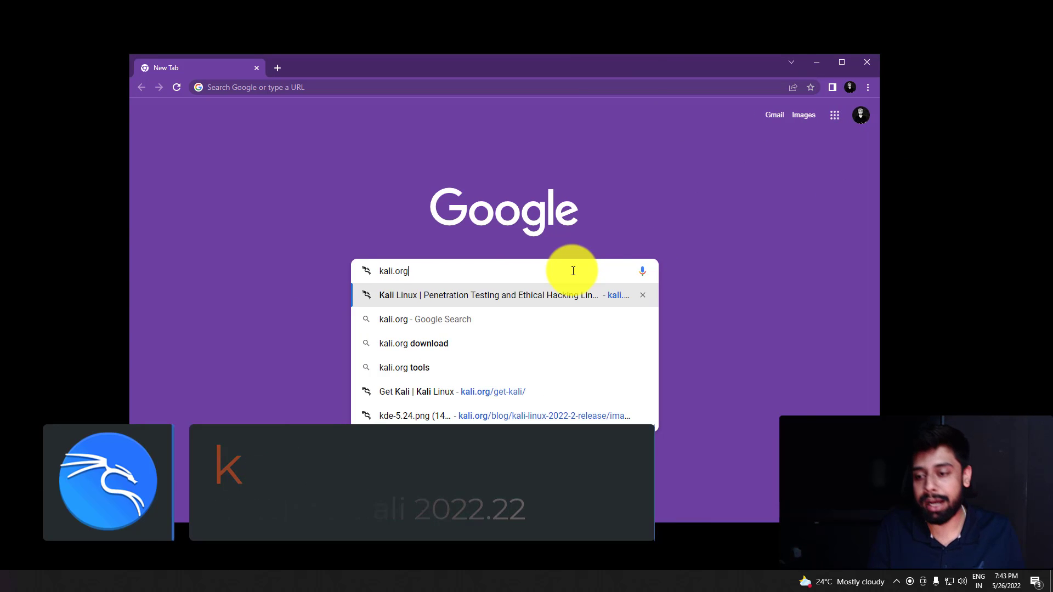
{"action": "left_click", "coordinate": [489, 295]}
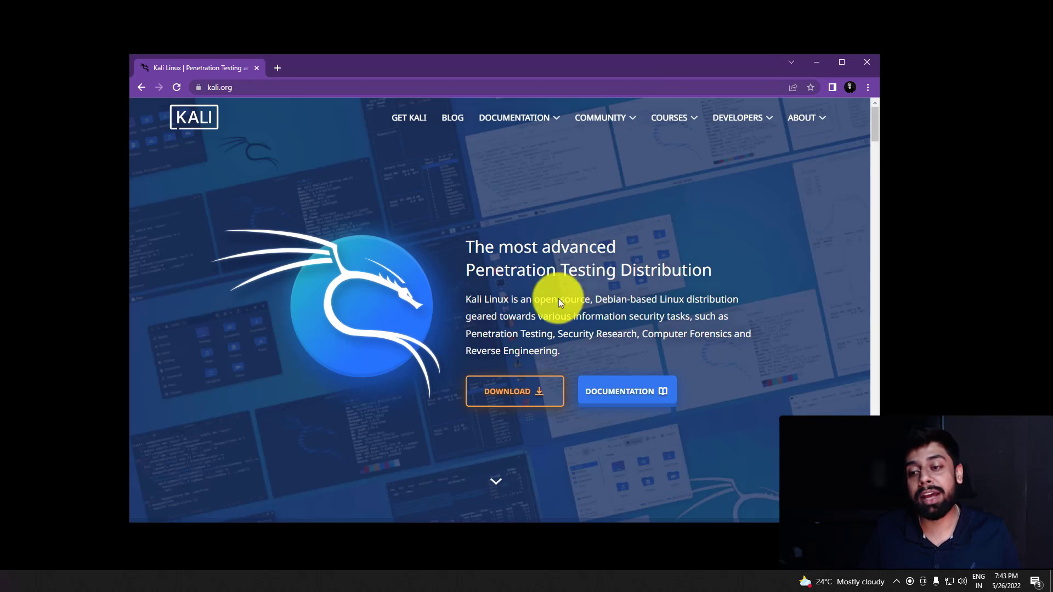
{"action": "mouse_move", "coordinate": [524, 375]}
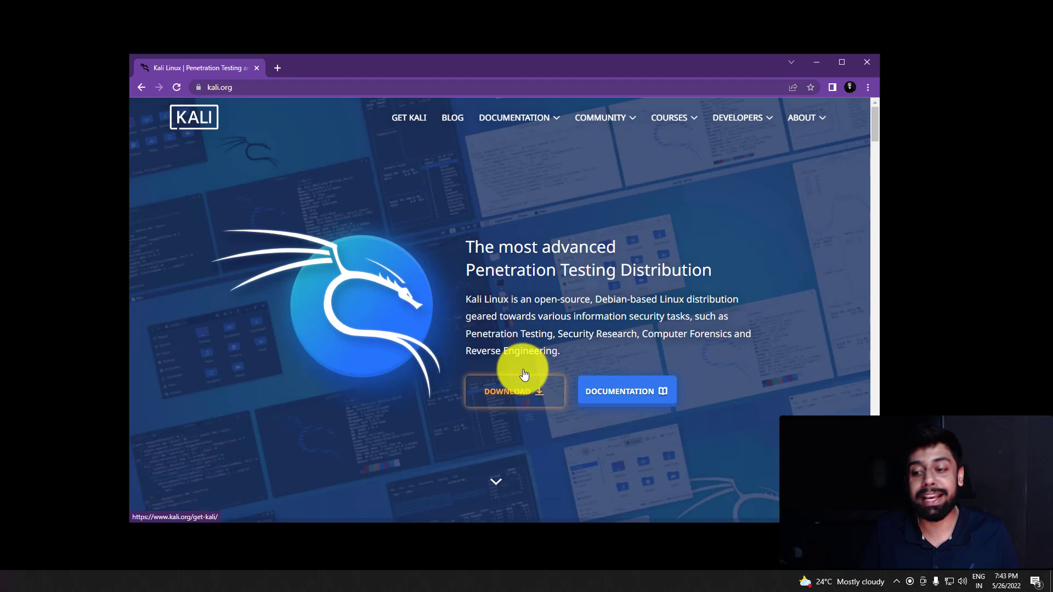
Open the Get Kali download page from the kali.org DOWNLOAD button.
{"action": "left_click", "coordinate": [514, 392]}
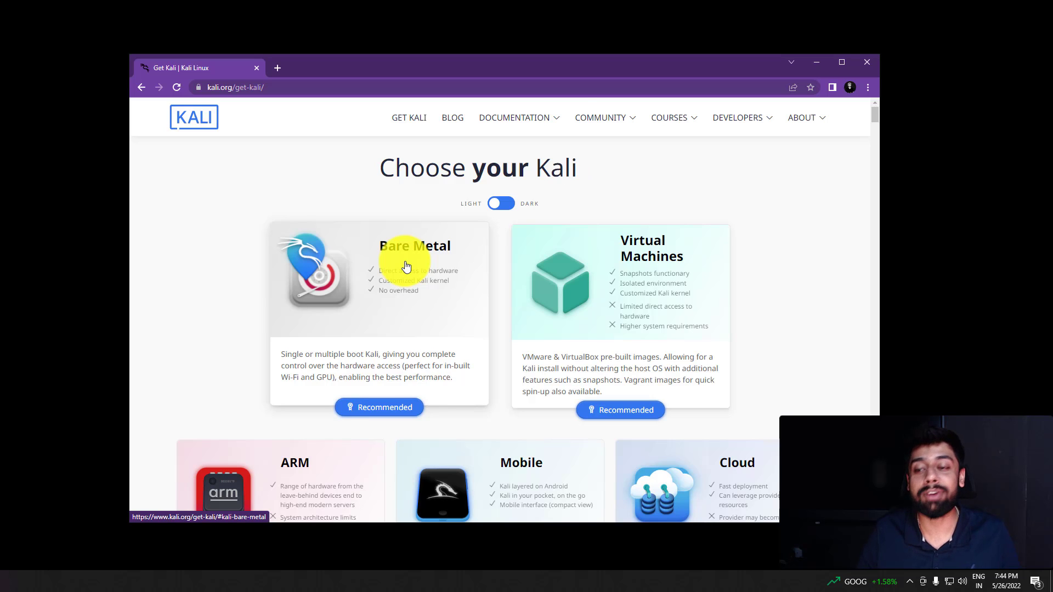
{"action": "scroll", "scroll_direction": "down", "scroll_amount": 3}
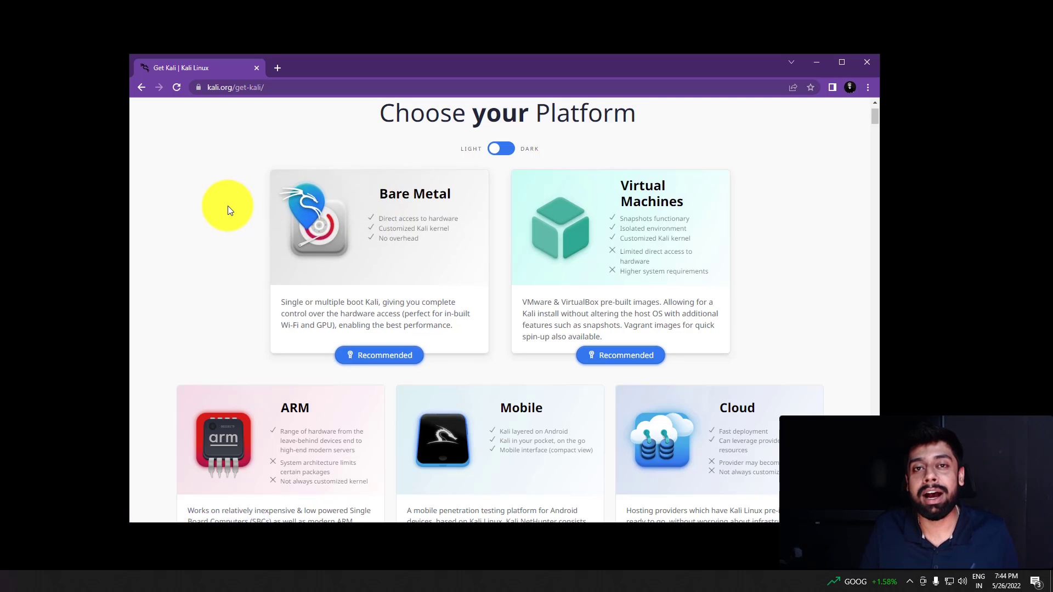
{"action": "mouse_move", "coordinate": [465, 247]}
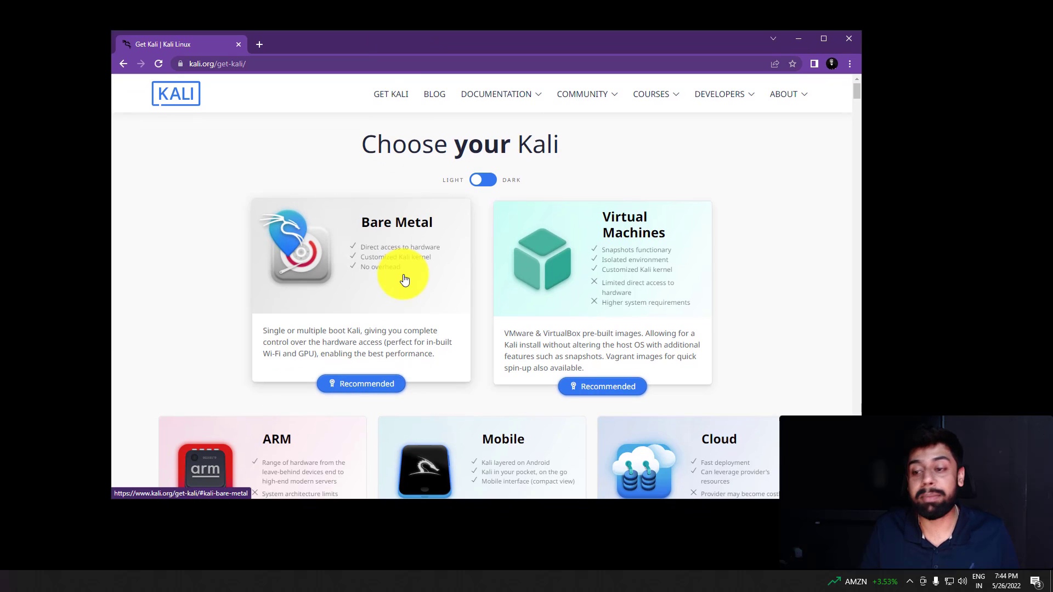
{"action": "scroll", "scroll_direction": "down", "scroll_amount": 3}
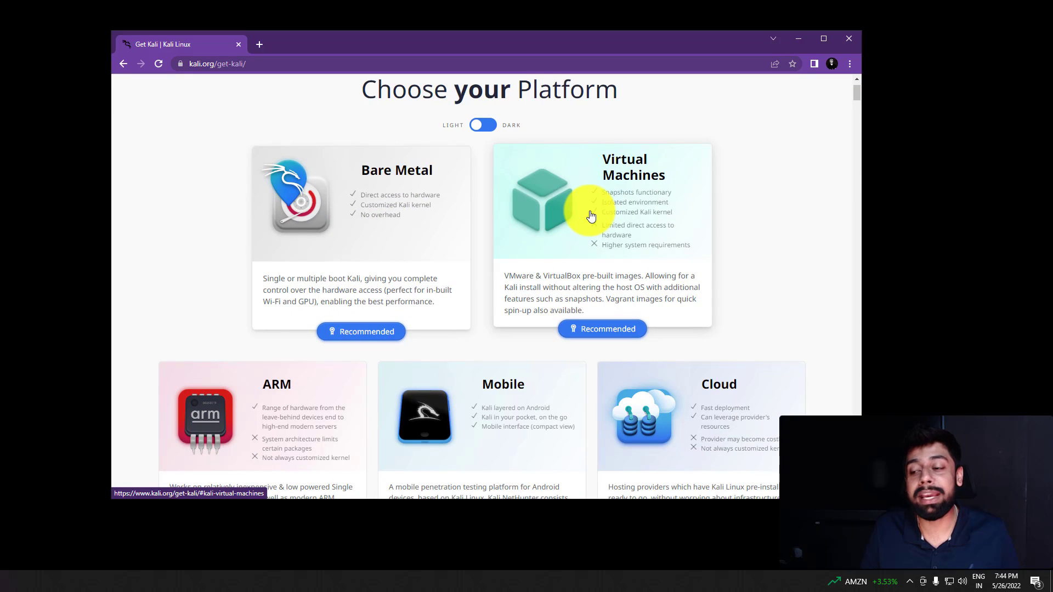
{"action": "scroll", "scroll_direction": "down", "scroll_amount": 3}
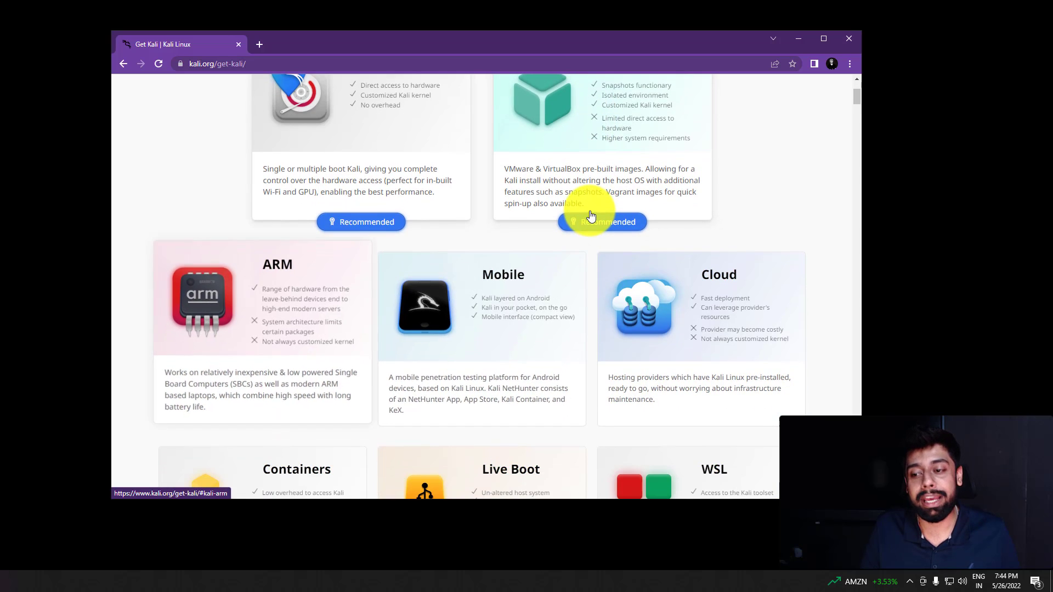
{"action": "scroll", "scroll_direction": "down", "scroll_amount": 3}
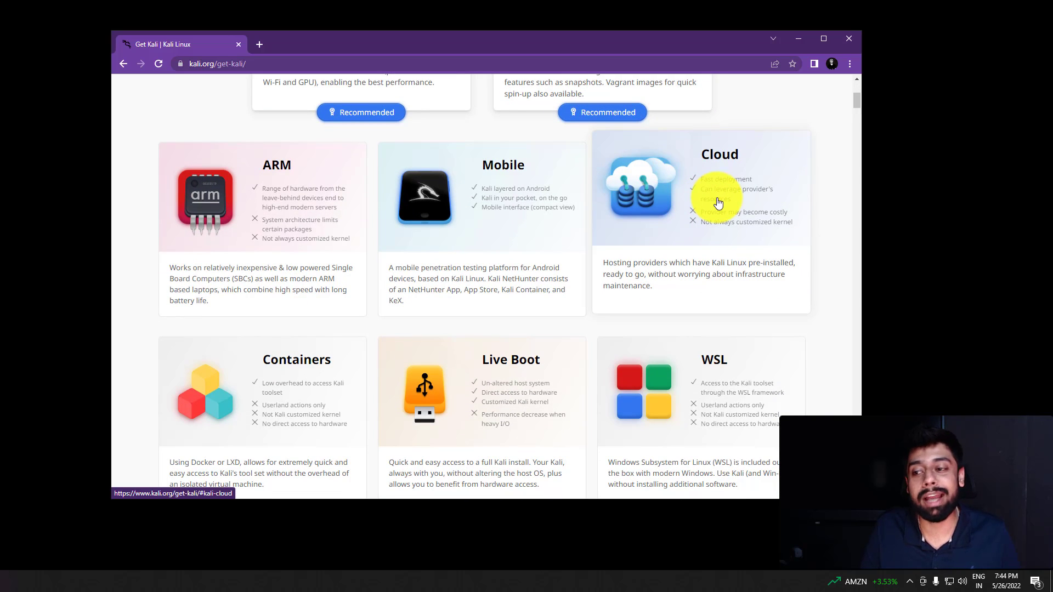
{"action": "scroll", "scroll_direction": "down", "scroll_amount": 3}
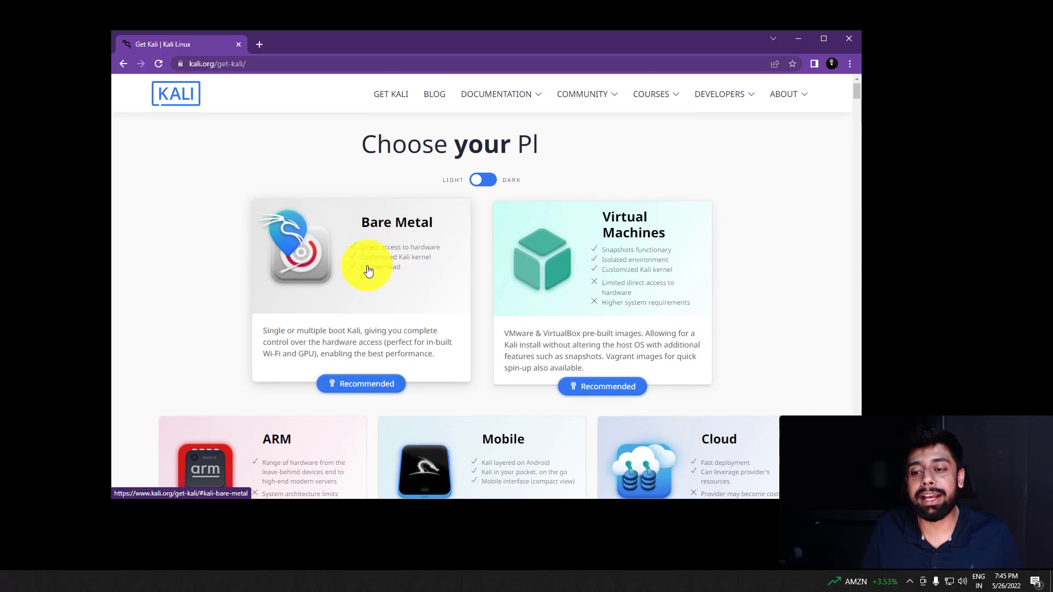
Open the Bare Metal section and scroll to the Kali 2022.2 64-bit Installer image.
{"action": "left_click", "coordinate": [369, 269]}
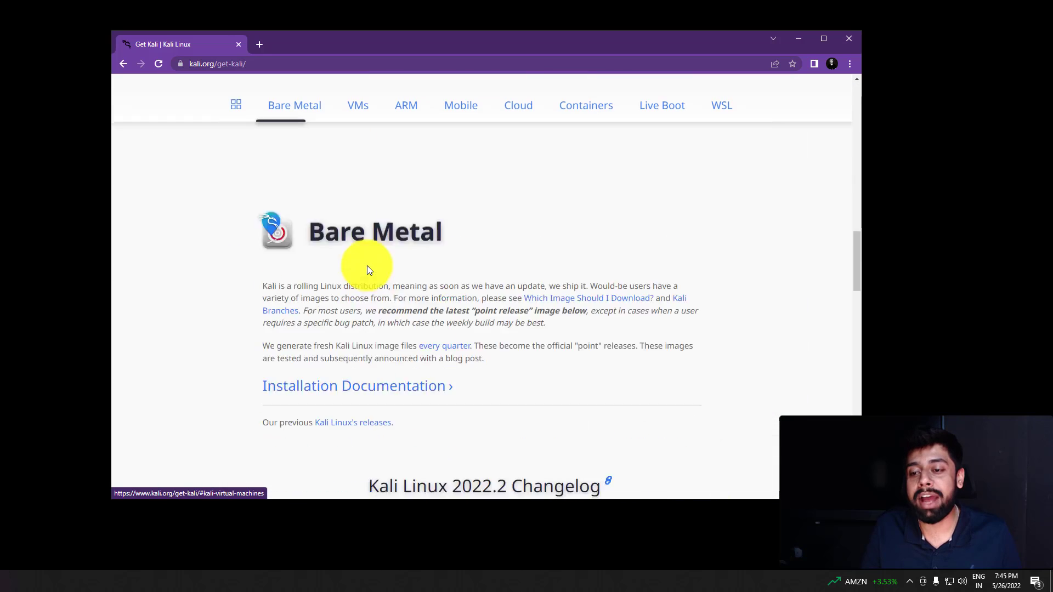
{"action": "scroll", "scroll_direction": "down", "scroll_amount": 3}
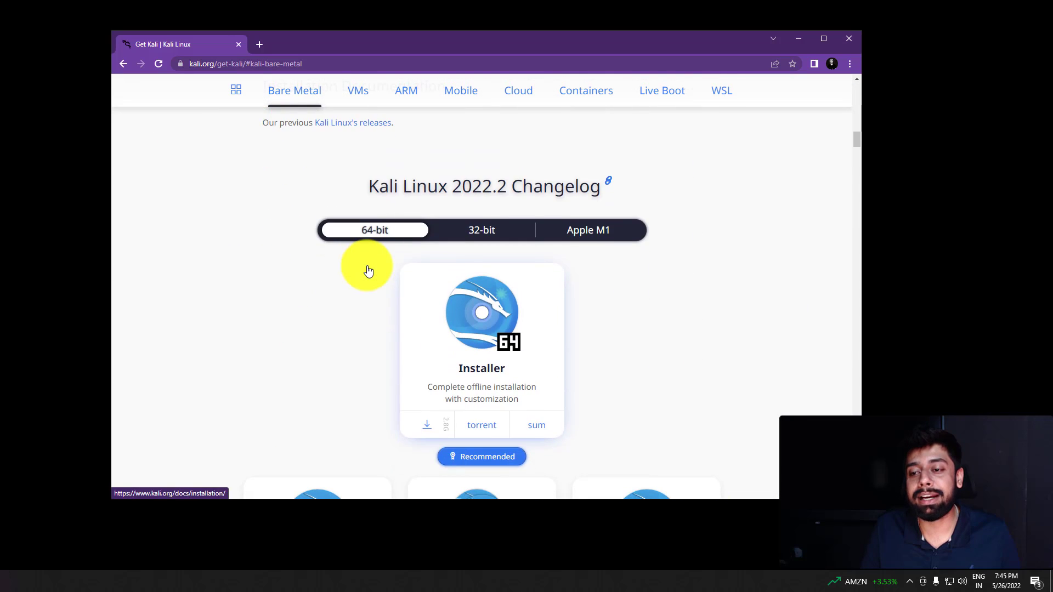
{"action": "scroll", "scroll_direction": "down", "scroll_amount": 3}
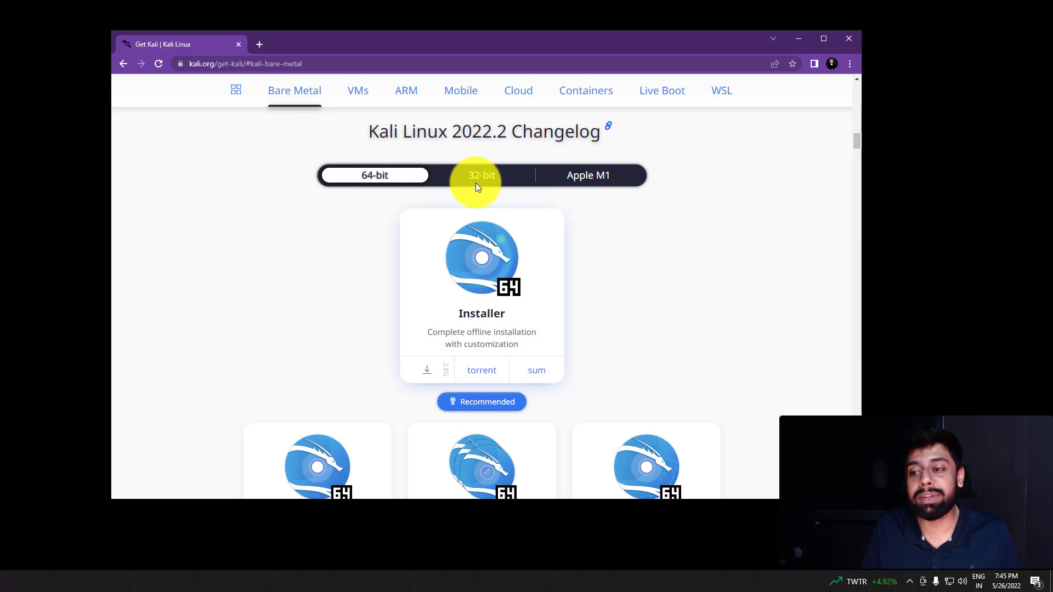
{"action": "mouse_move", "coordinate": [474, 189]}
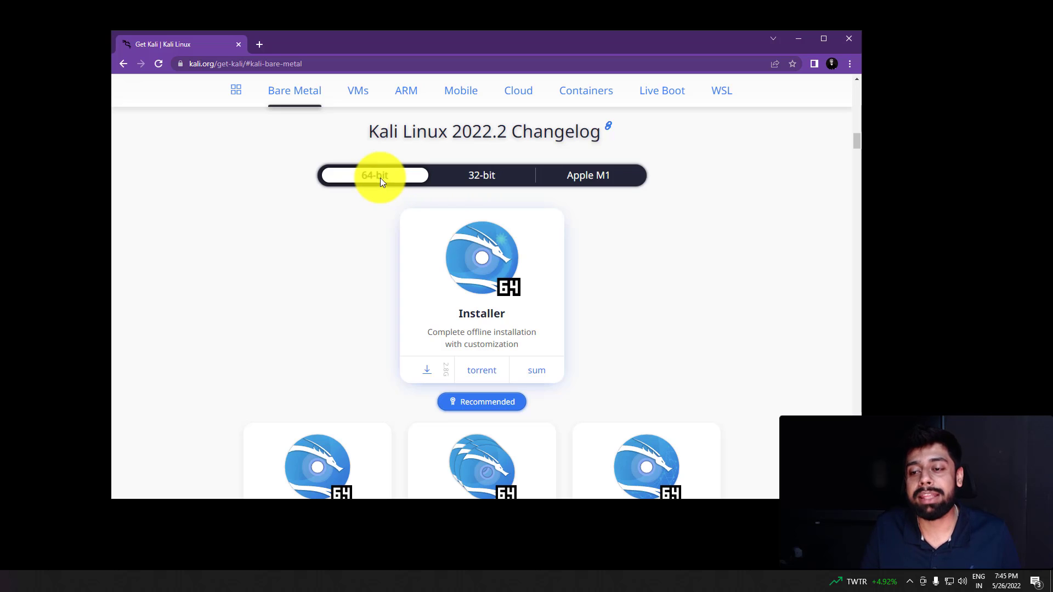
{"action": "scroll", "scroll_direction": "down", "scroll_amount": 3}
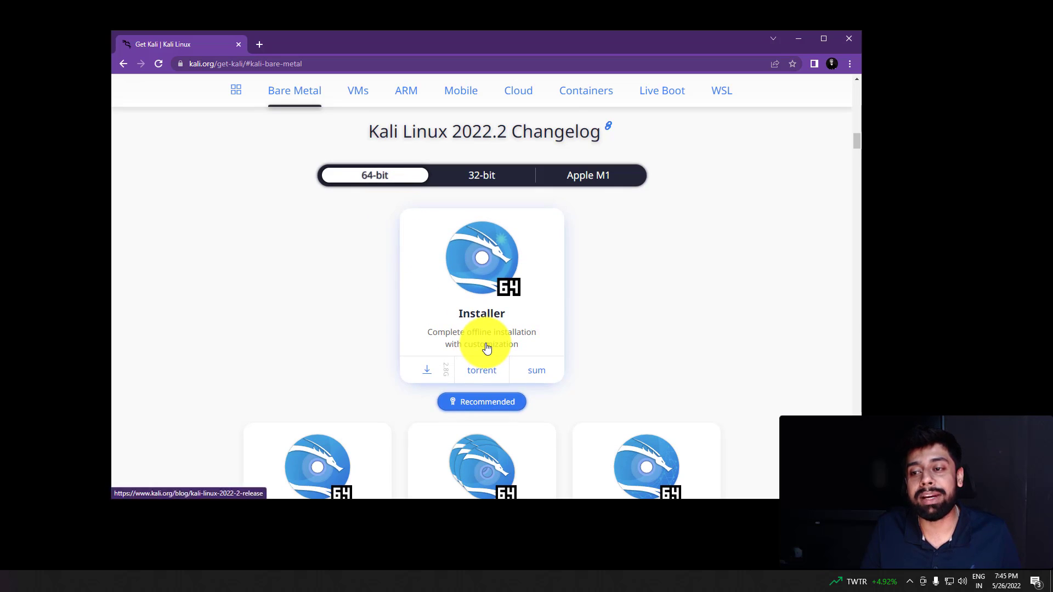
{"action": "mouse_move", "coordinate": [802, 44]}
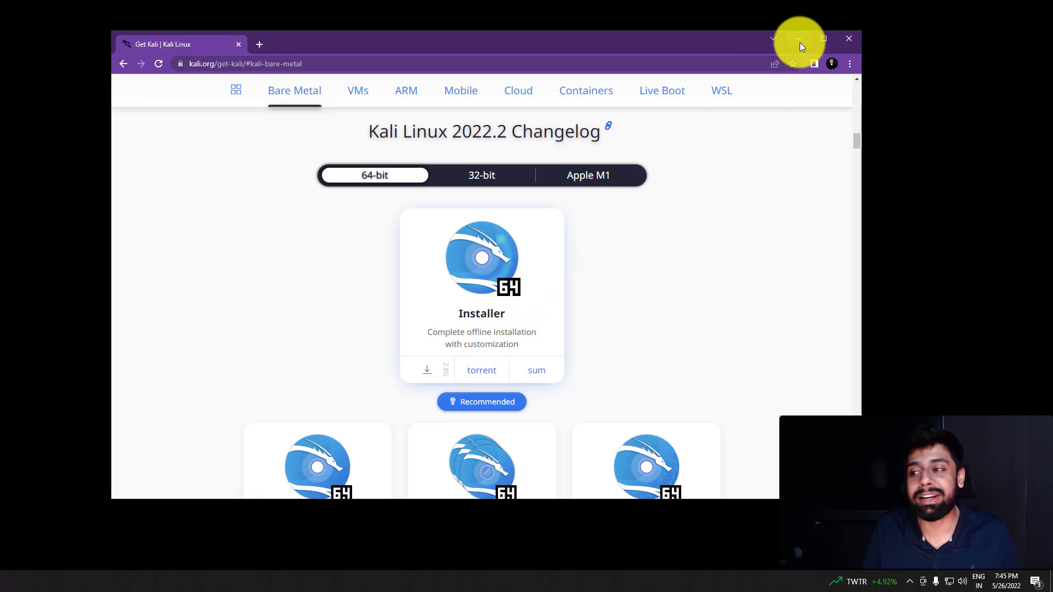
{"action": "mouse_move", "coordinate": [801, 38]}
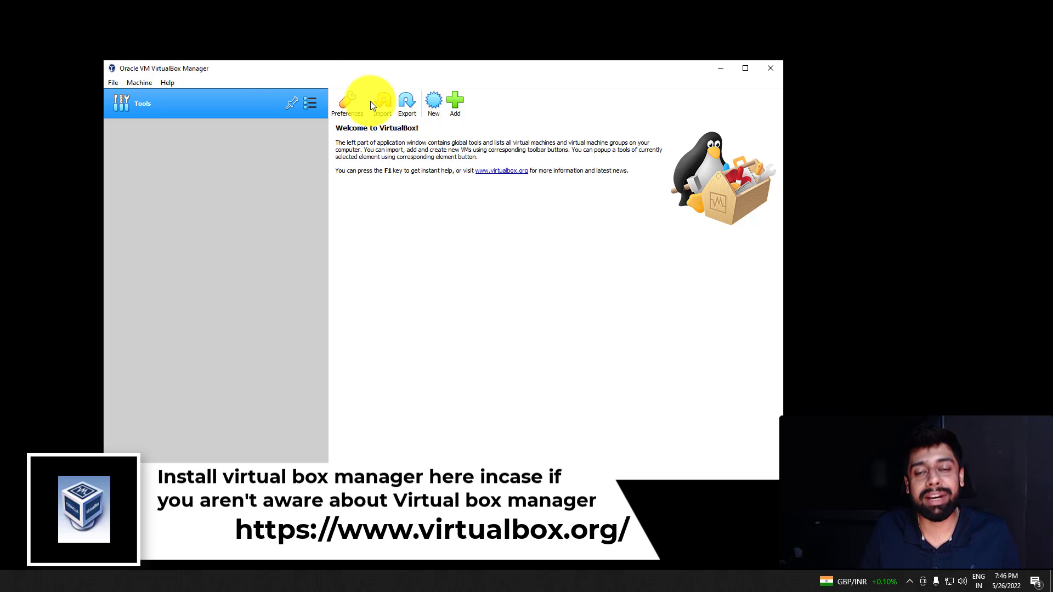
{"action": "mouse_move", "coordinate": [446, 160]}
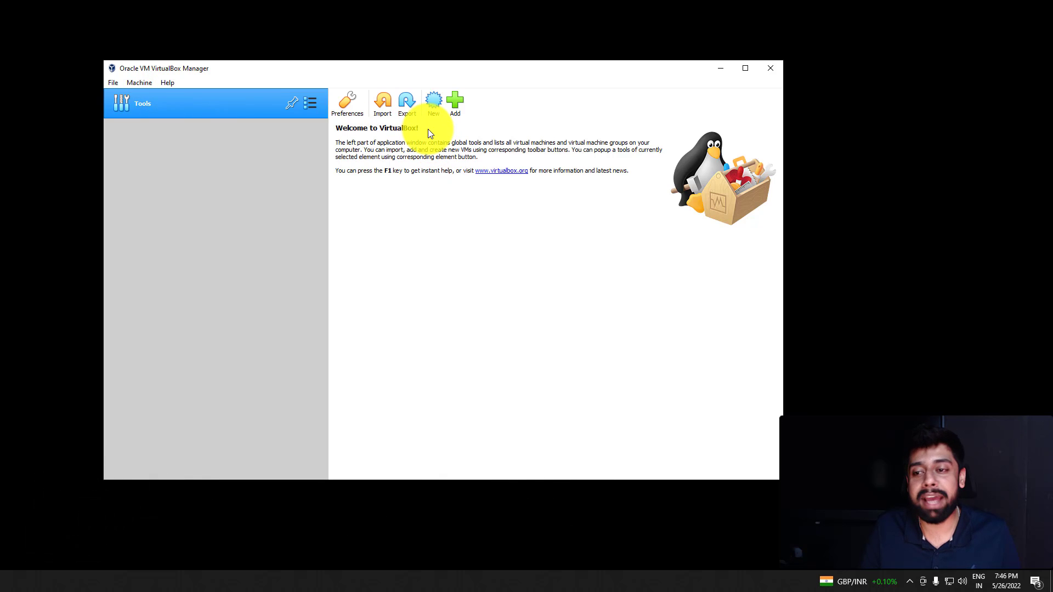
Create a new VM named 'Kali linux' with type Linux, version Debian (64-bit).
{"action": "left_click", "coordinate": [434, 100]}
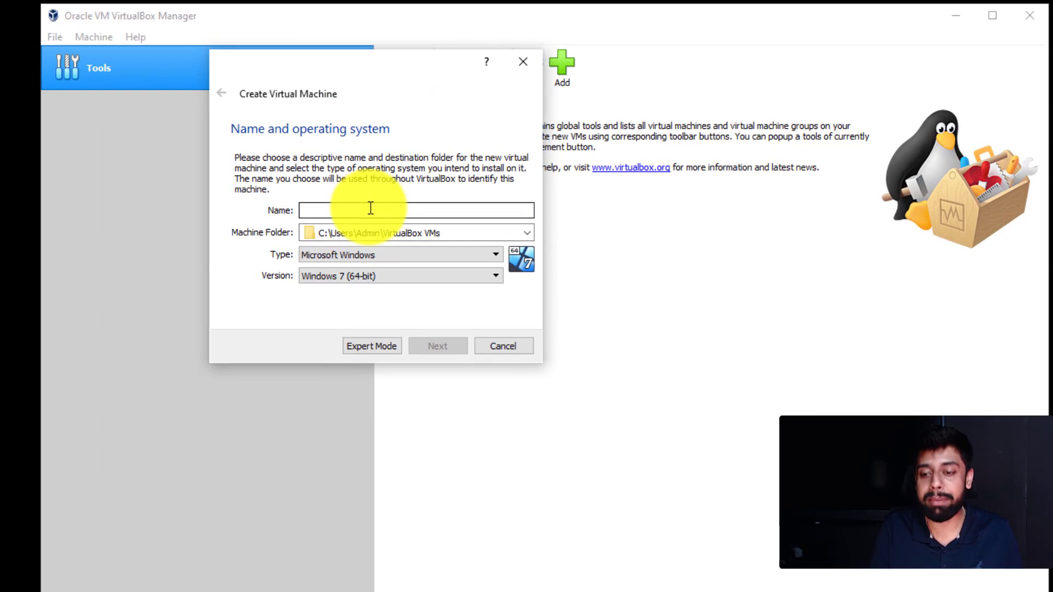
{"action": "type", "text": "Kali linux"}
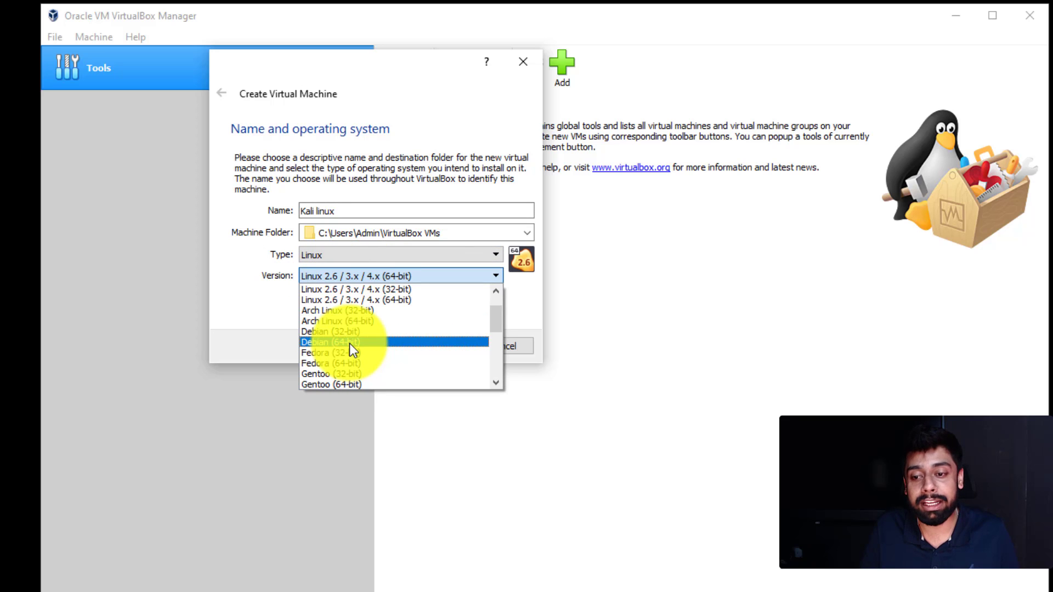
{"action": "left_click", "coordinate": [335, 342]}
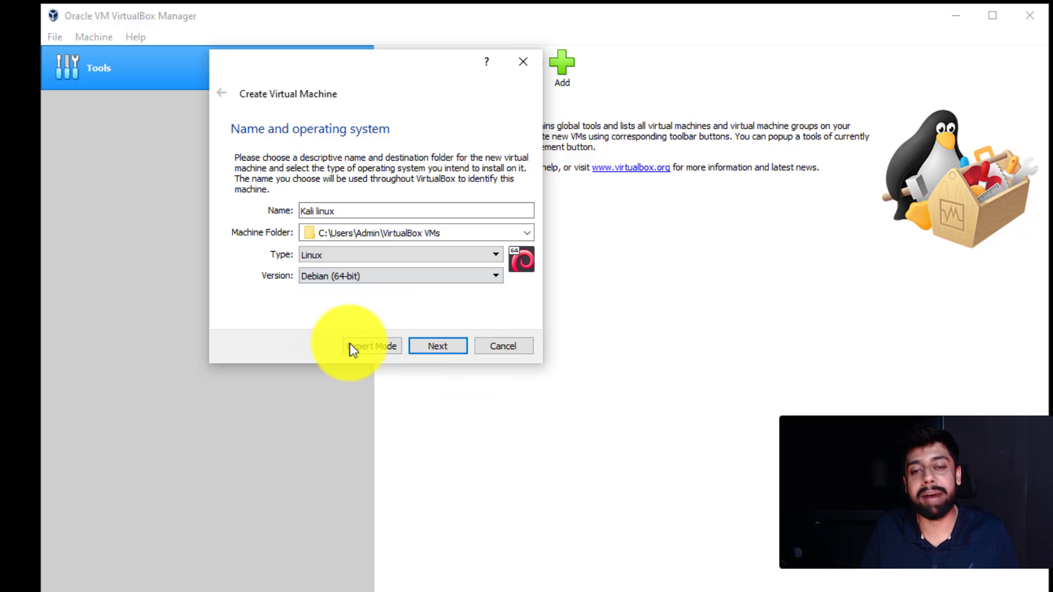
{"action": "left_click", "coordinate": [438, 346]}
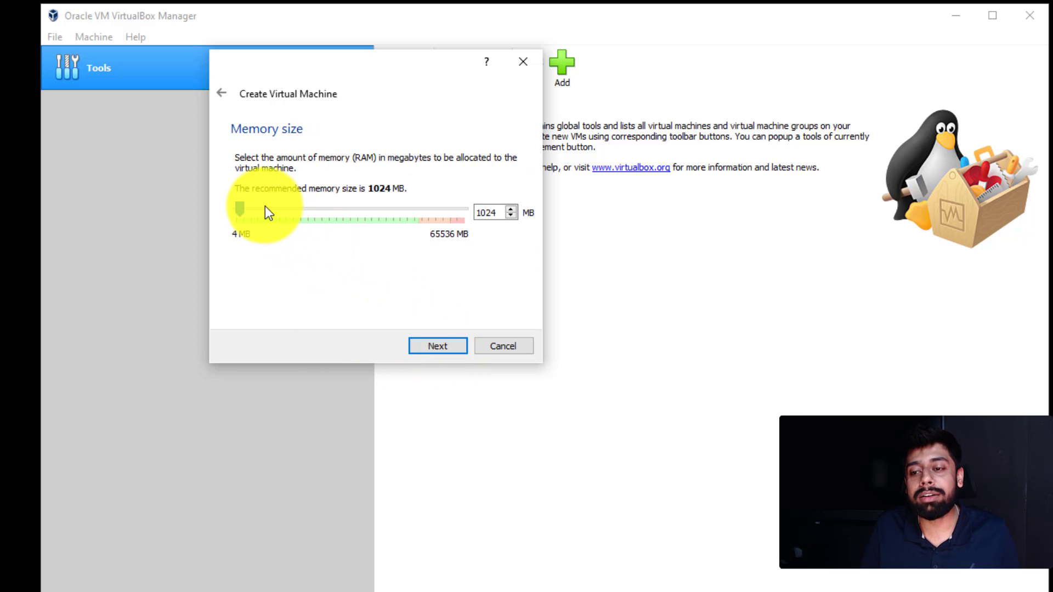
Set the Kali linux VM memory to about 6323 MB and continue.
{"action": "left_click_drag", "start_coordinate": [240, 212], "coordinate": [280, 212]}
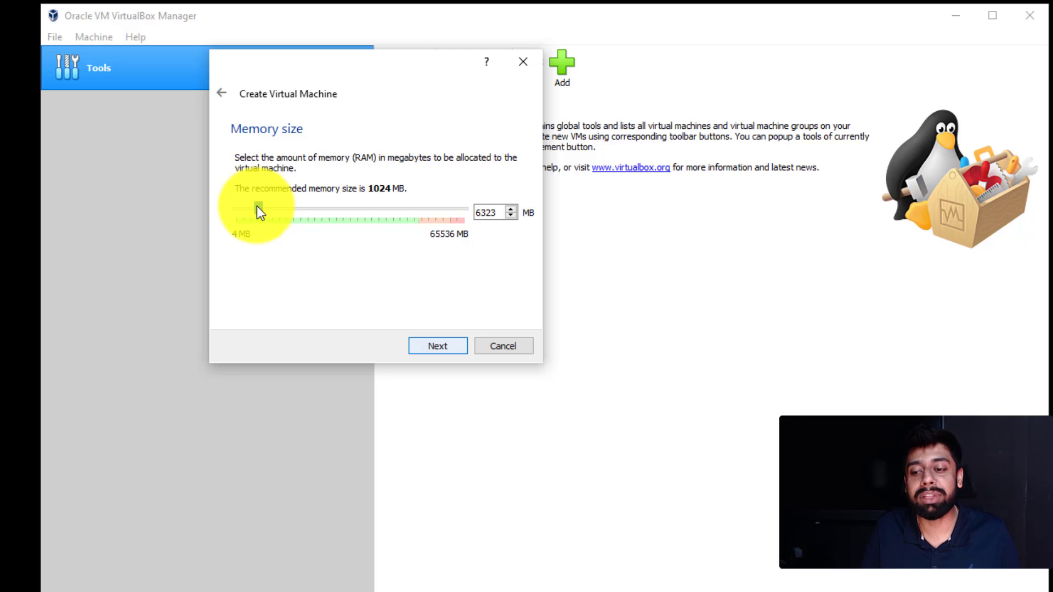
{"action": "left_click", "coordinate": [438, 345]}
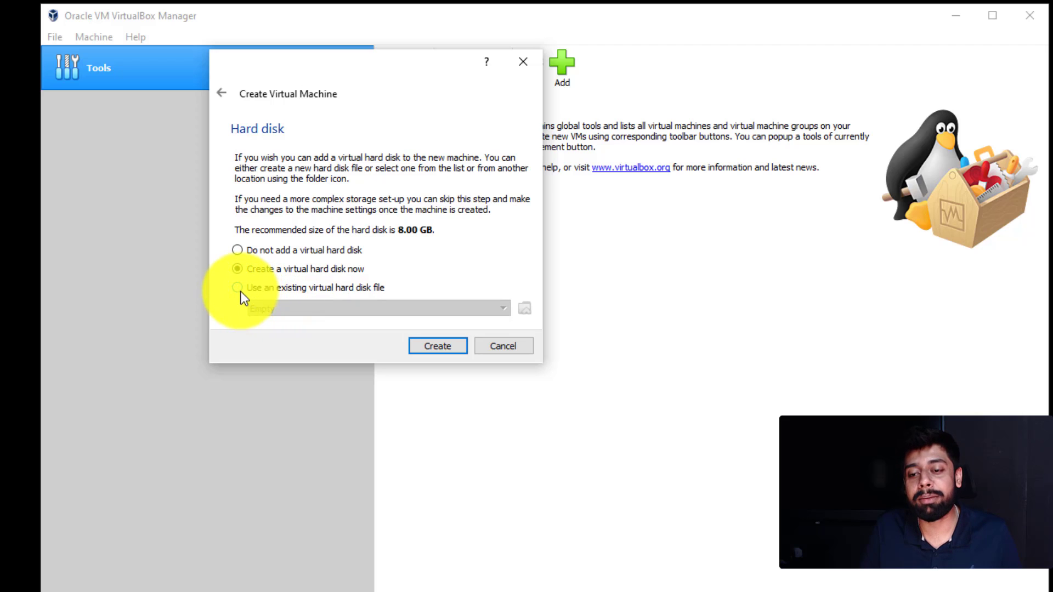
Choose 'Create a virtual hard disk now' and proceed to the disk file type page.
{"action": "left_click", "coordinate": [237, 287]}
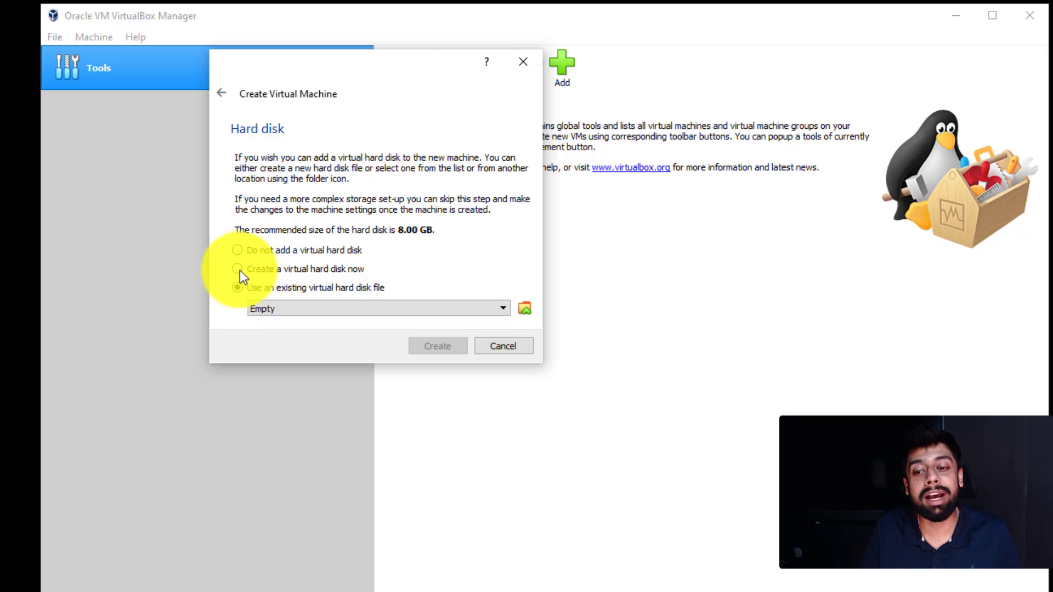
{"action": "left_click", "coordinate": [237, 269]}
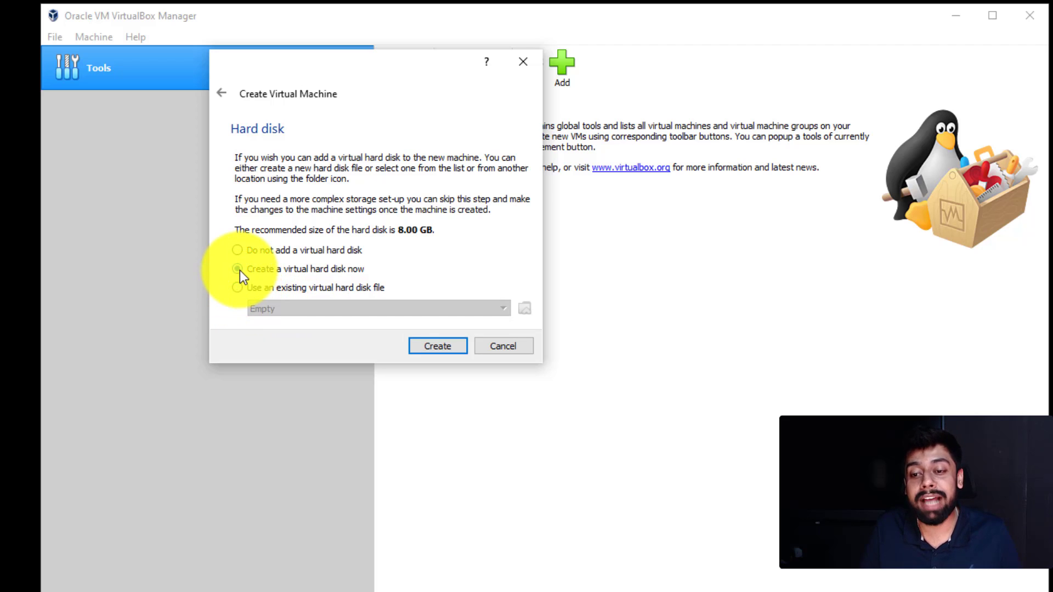
{"action": "left_click", "coordinate": [237, 269]}
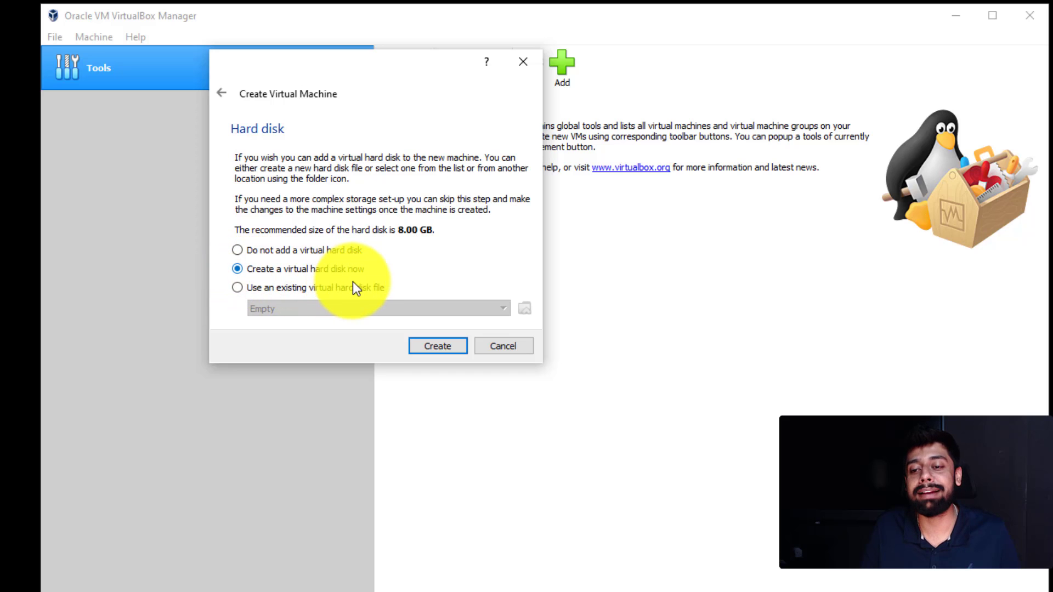
{"action": "left_click", "coordinate": [437, 346]}
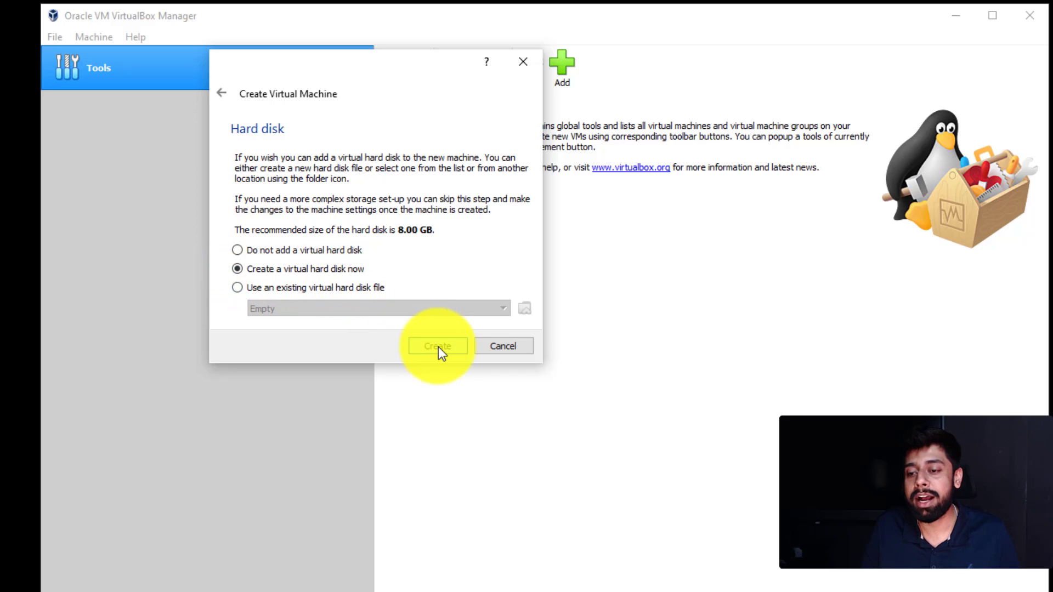
{"action": "left_click", "coordinate": [437, 346]}
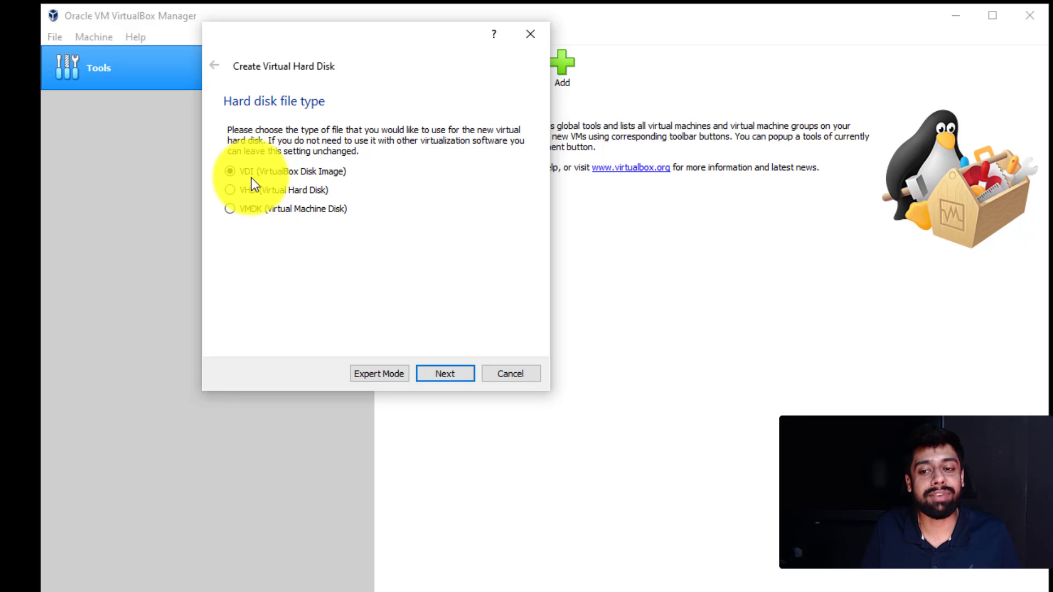
Keep the VDI file type and choose dynamically allocated storage.
{"action": "left_click", "coordinate": [445, 374]}
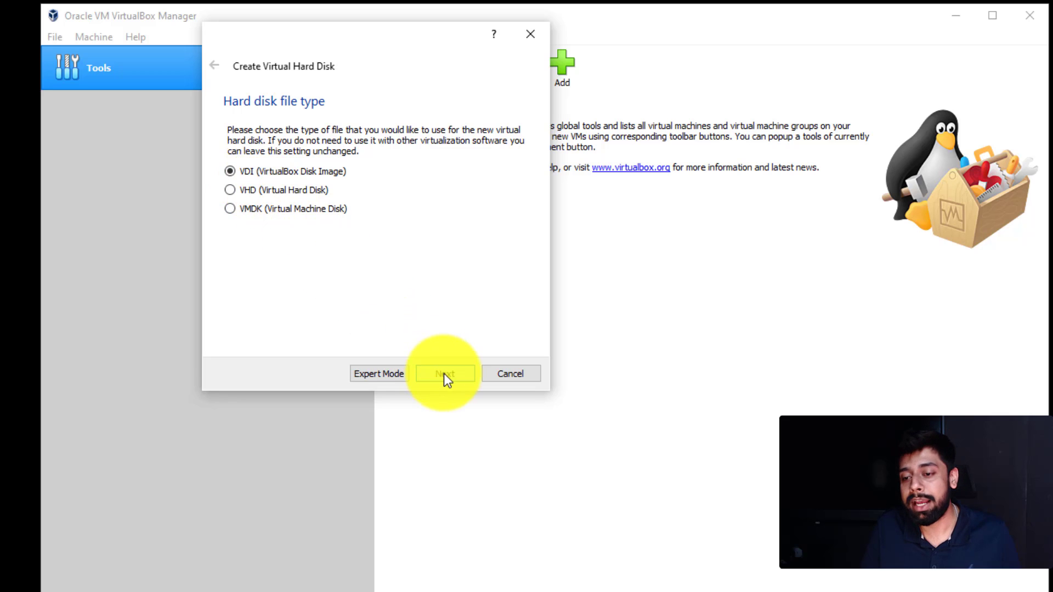
{"action": "left_click", "coordinate": [445, 373]}
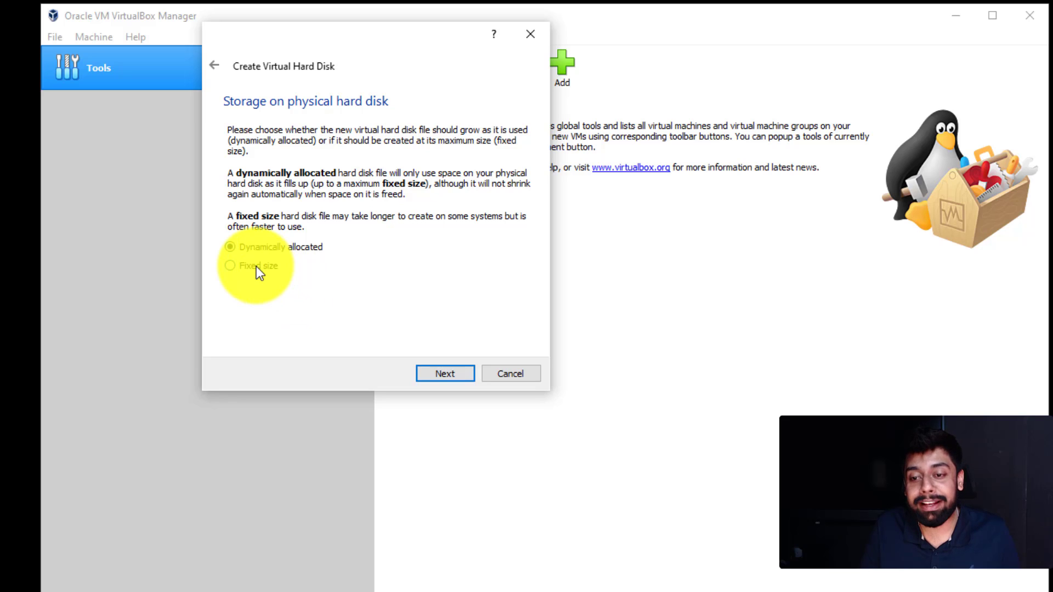
{"action": "left_click", "coordinate": [230, 265]}
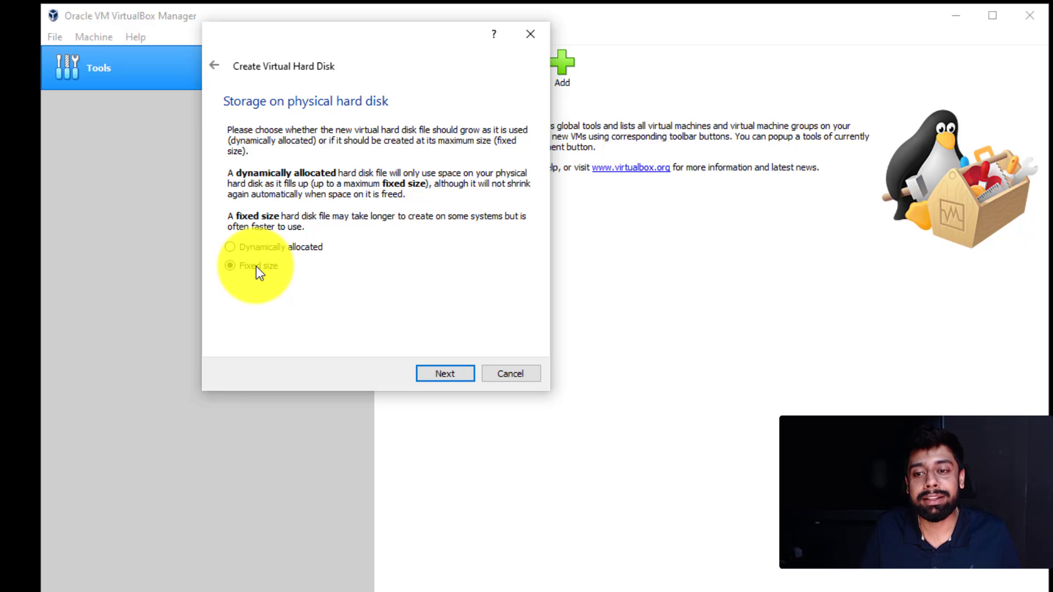
{"action": "mouse_move", "coordinate": [273, 250]}
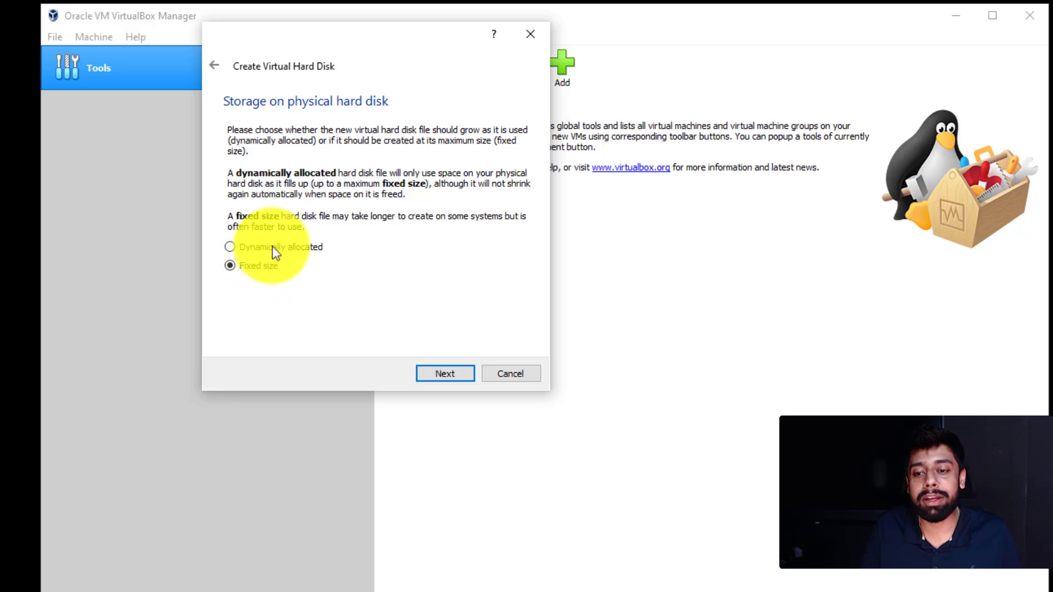
{"action": "left_click", "coordinate": [230, 247]}
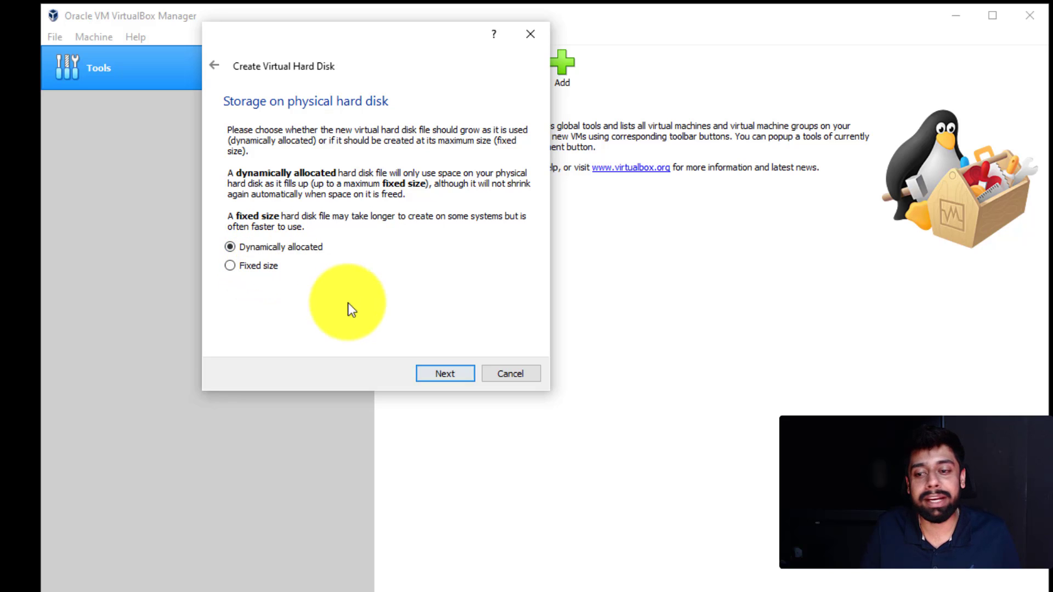
Size the Kali linux.vdi disk at 26.67 GB and create it.
{"action": "left_click", "coordinate": [445, 374]}
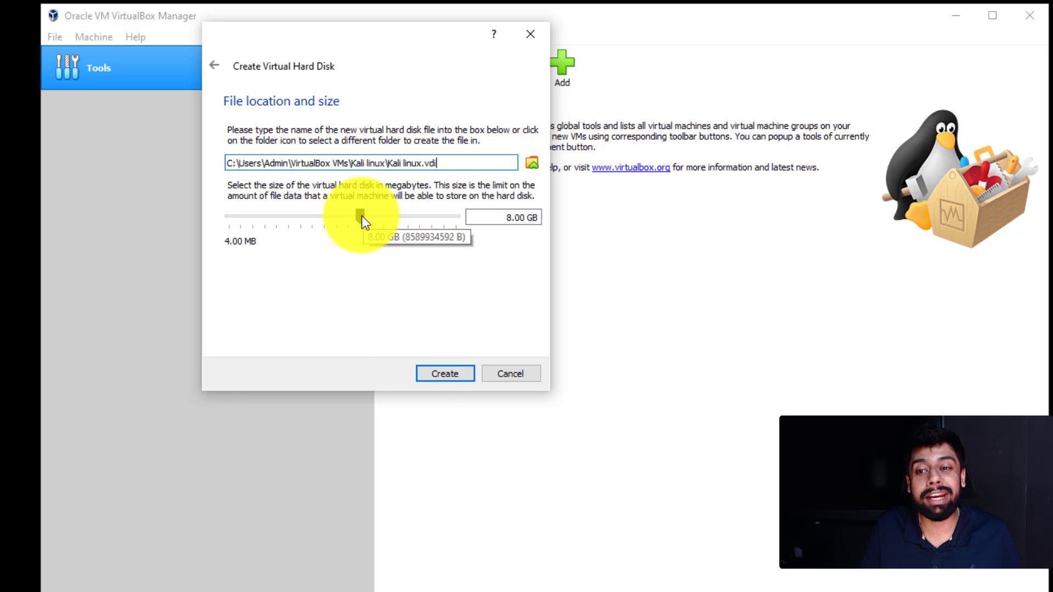
{"action": "left_click_drag", "start_coordinate": [357, 218], "coordinate": [377, 218]}
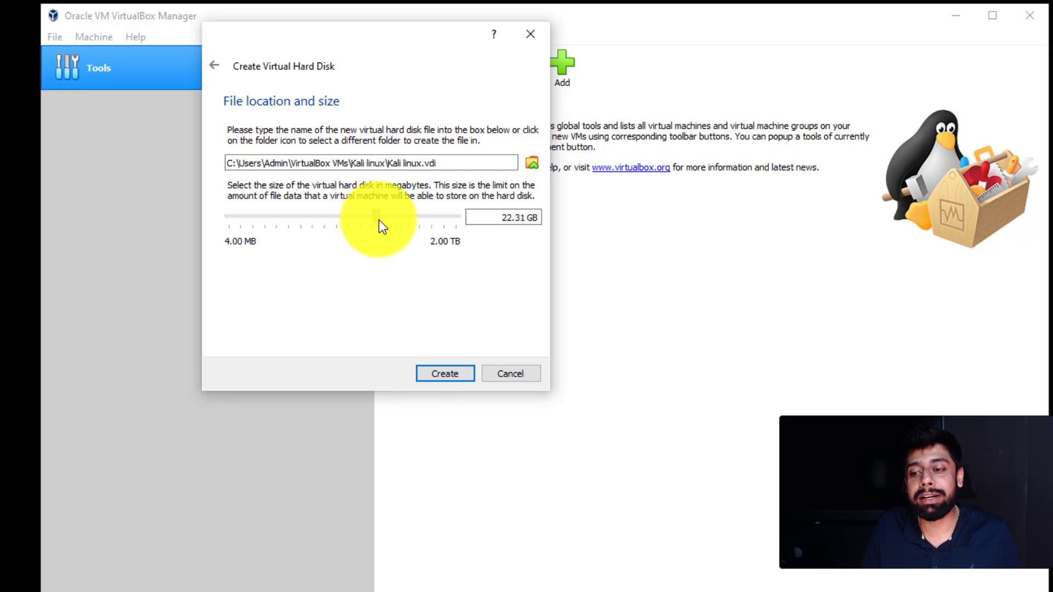
{"action": "left_click_drag", "start_coordinate": [374, 216], "coordinate": [386, 216]}
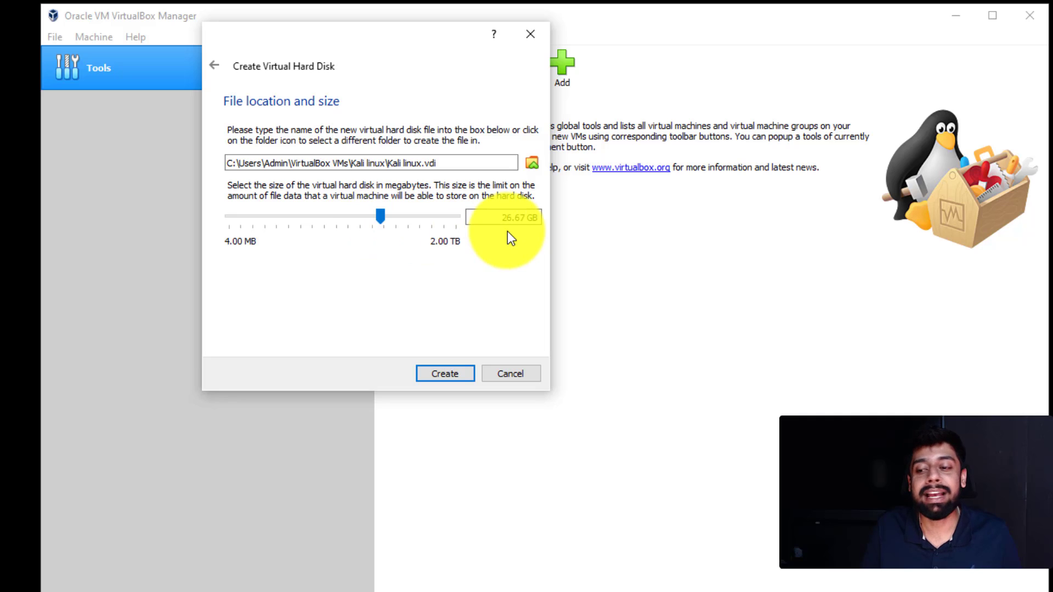
{"action": "left_click", "coordinate": [444, 374]}
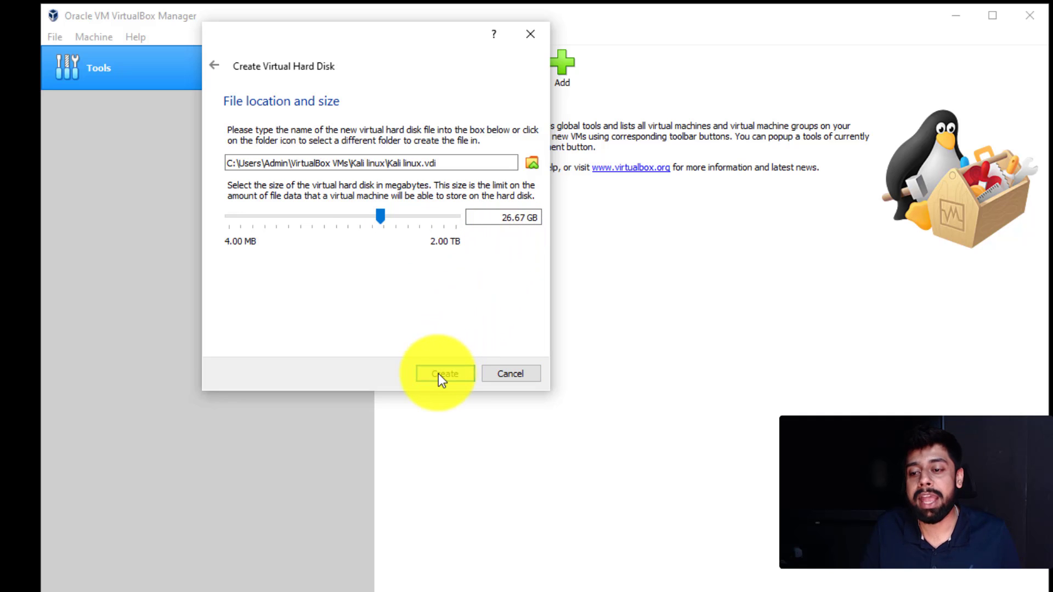
Start Kali linux using kali-linux-2022.2-installer-amd64.iso from Downloads as the start-up disk.
{"action": "left_click", "coordinate": [444, 374]}
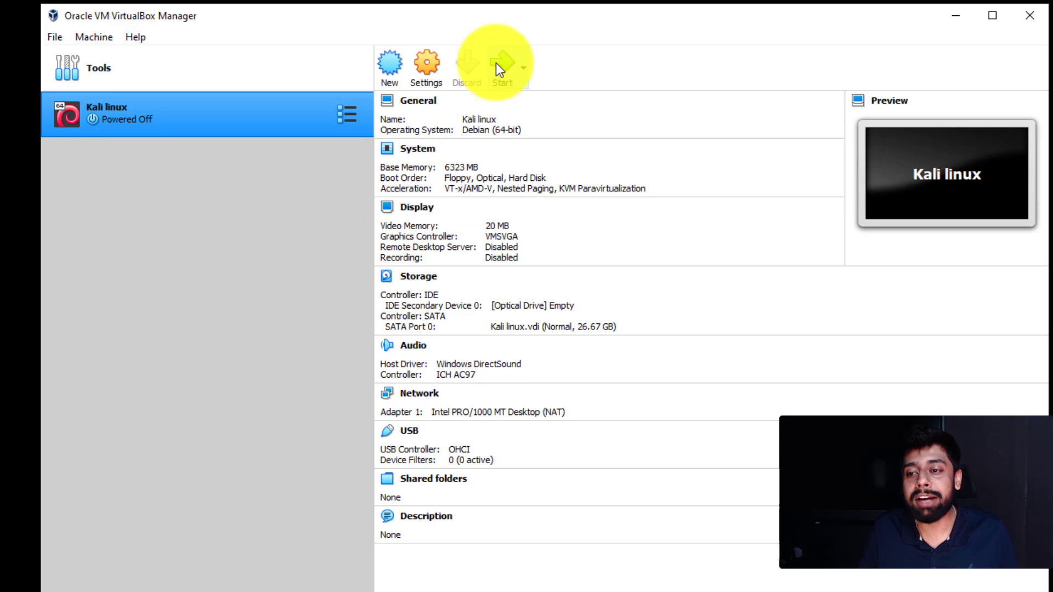
{"action": "mouse_move", "coordinate": [289, 104]}
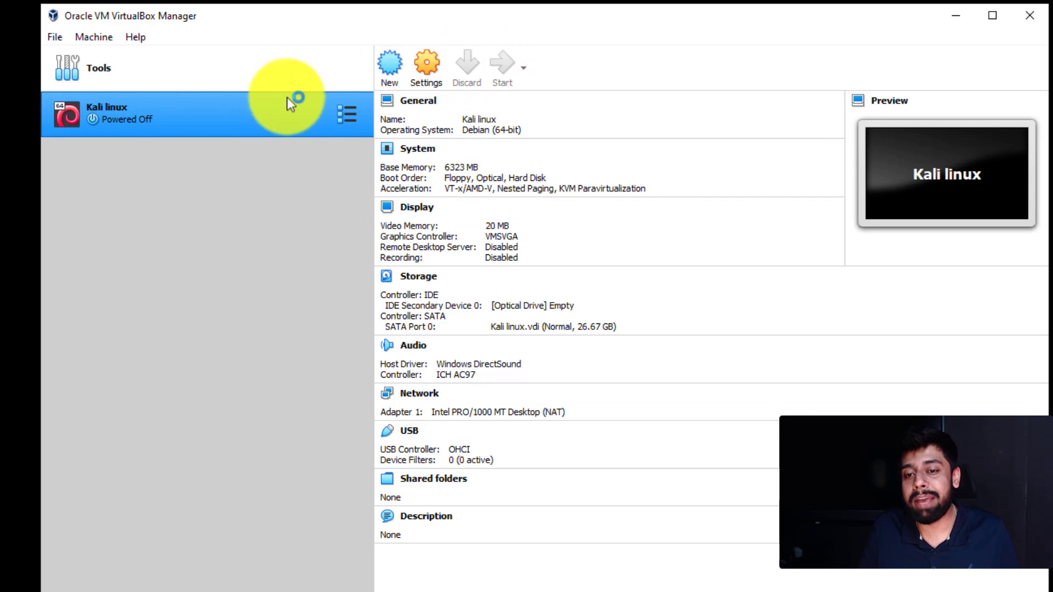
{"action": "mouse_move", "coordinate": [127, 129]}
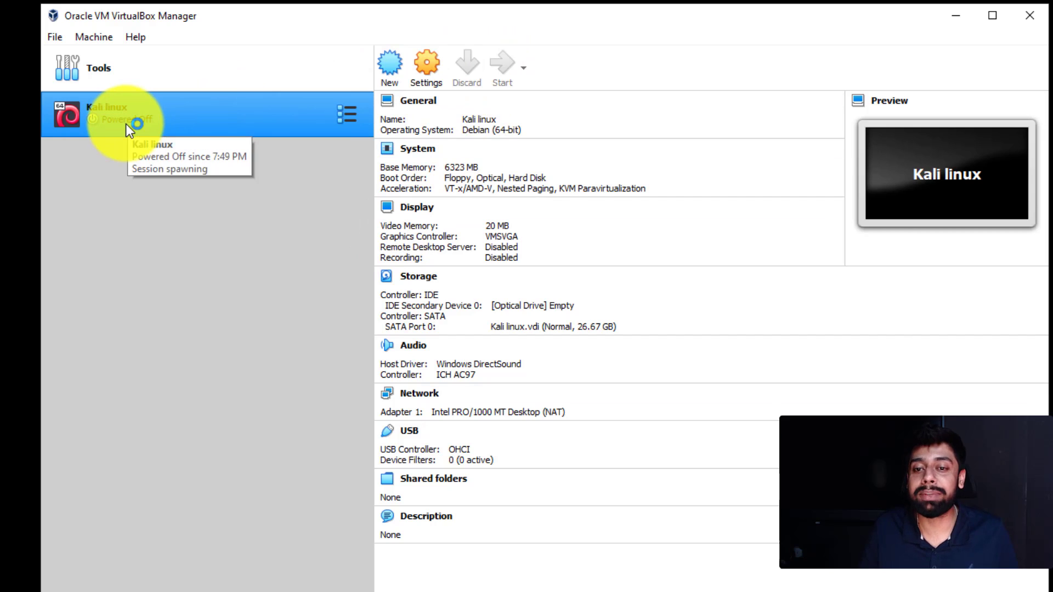
{"action": "left_click", "coordinate": [502, 65]}
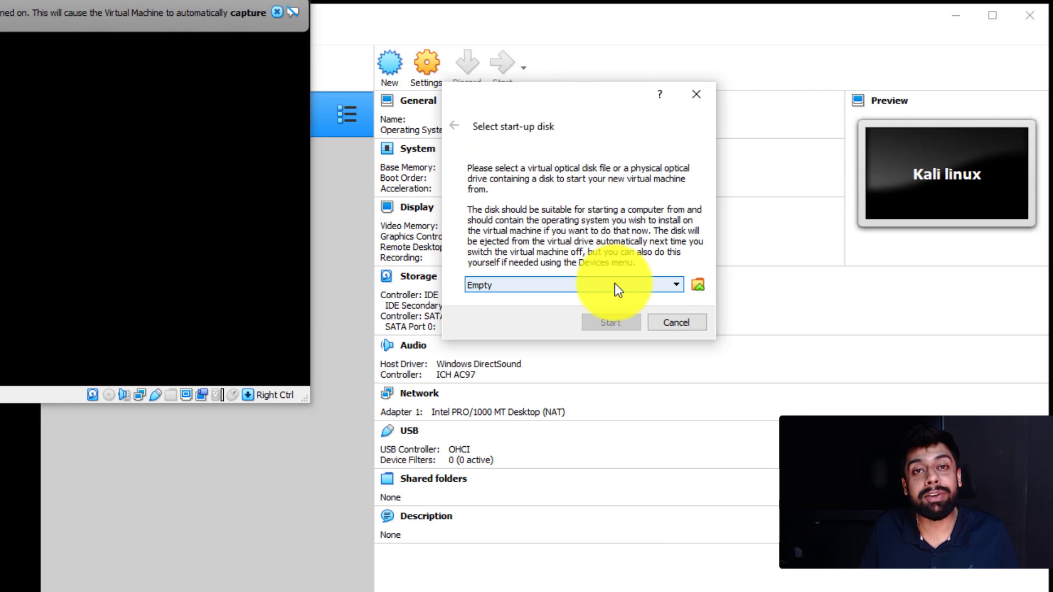
{"action": "left_click", "coordinate": [697, 285]}
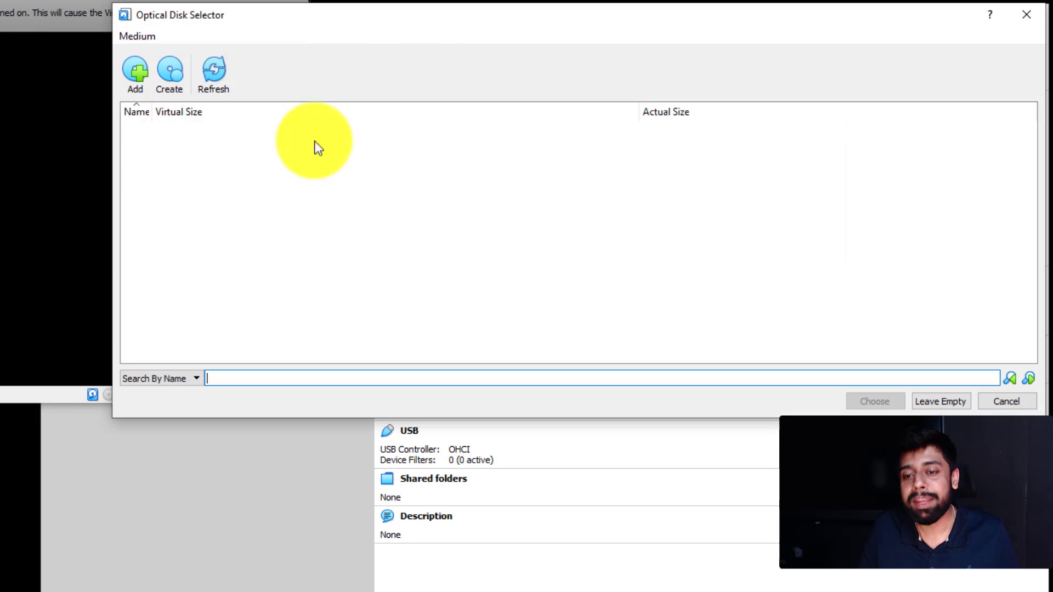
{"action": "left_click", "coordinate": [135, 71]}
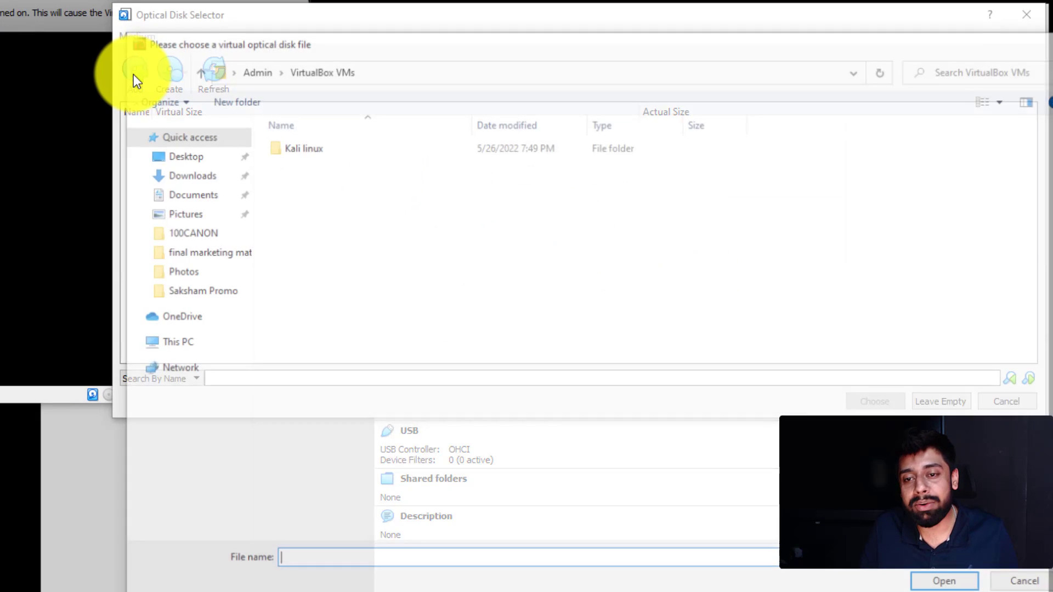
{"action": "left_click", "coordinate": [191, 176]}
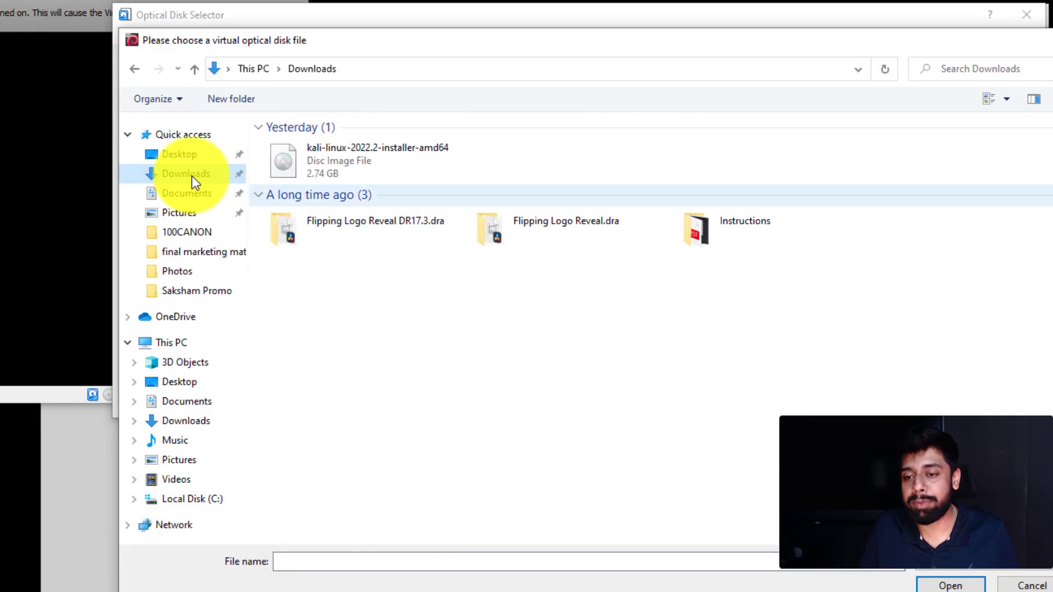
{"action": "left_click", "coordinate": [352, 159]}
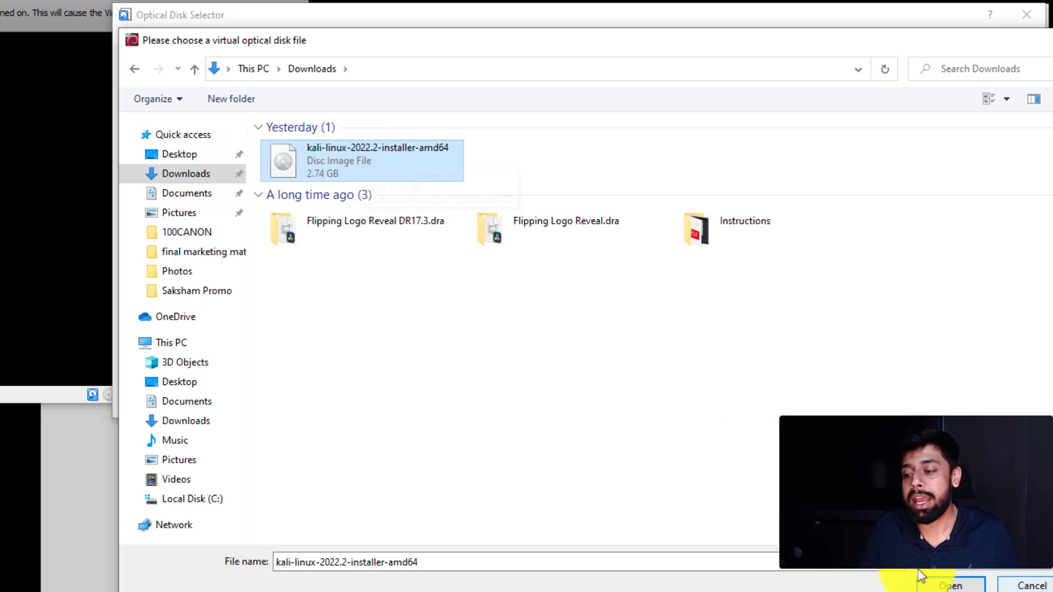
{"action": "left_click", "coordinate": [958, 584]}
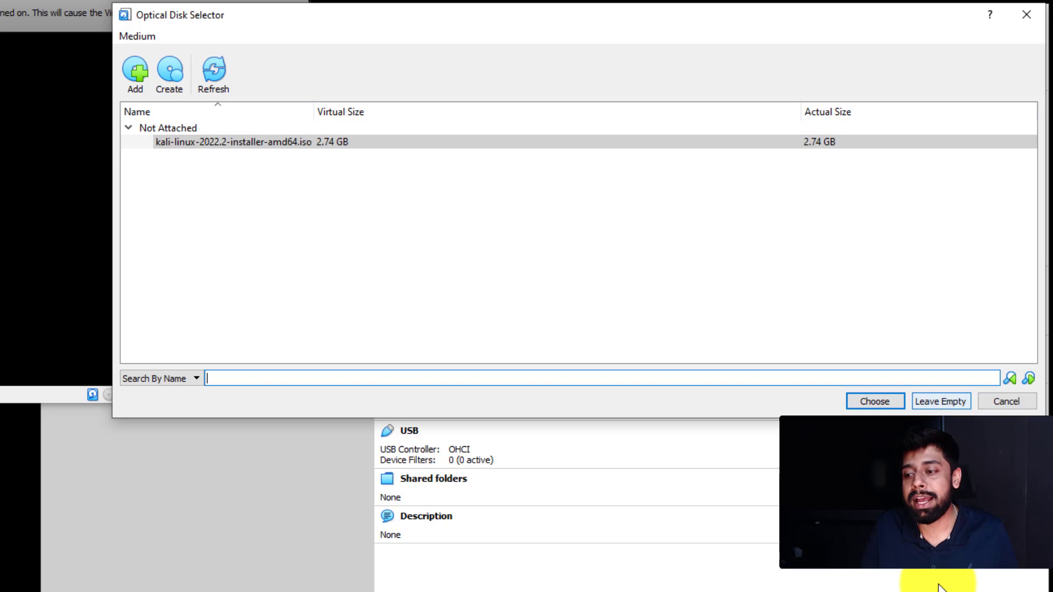
{"action": "left_click", "coordinate": [418, 144]}
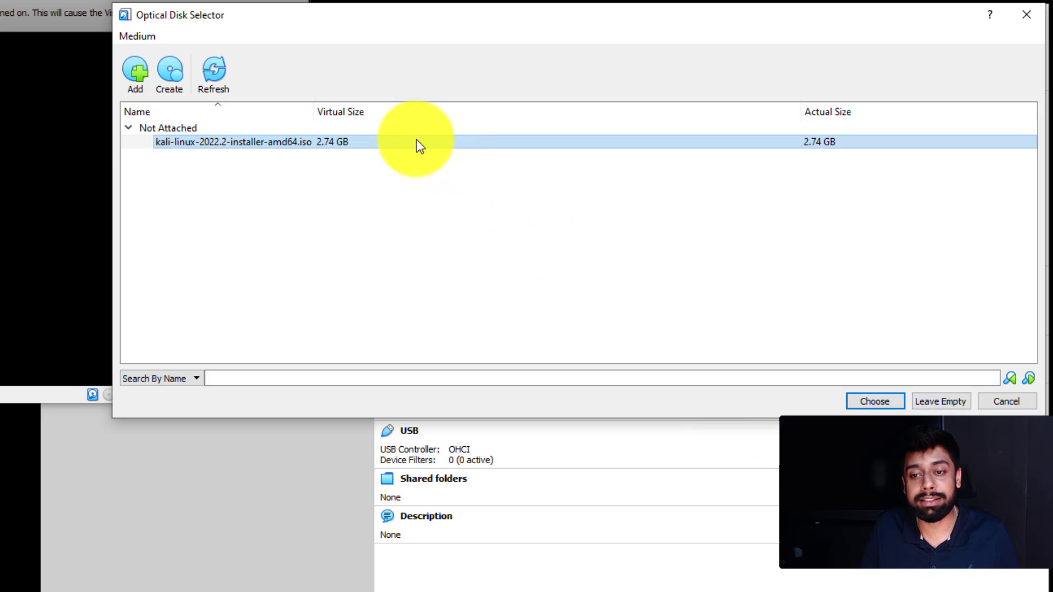
{"action": "left_click", "coordinate": [874, 401]}
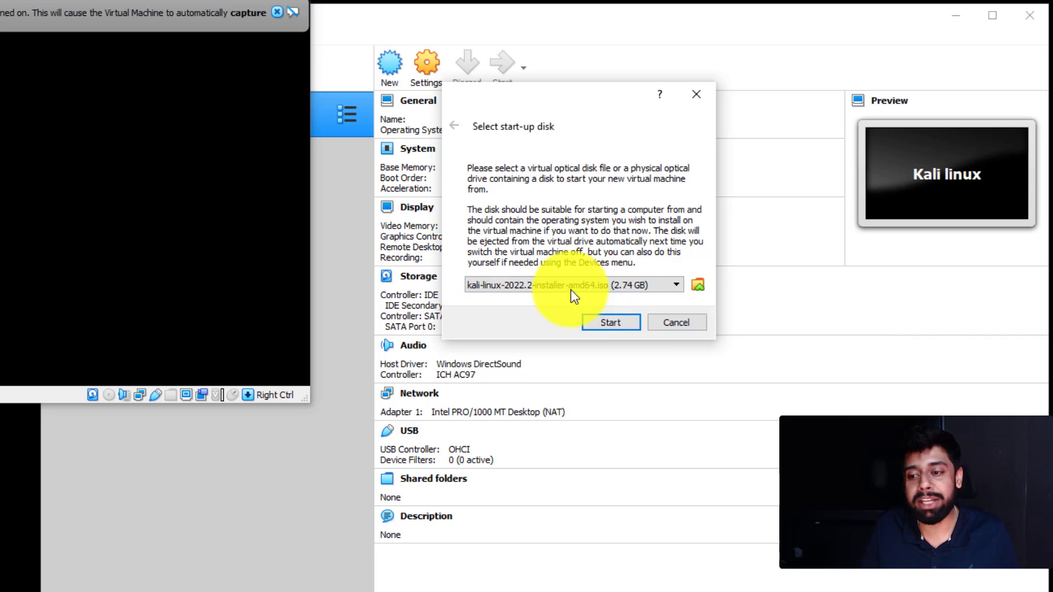
Boot from the installer ISO and select an install option in the Kali boot menu.
{"action": "left_click", "coordinate": [611, 323]}
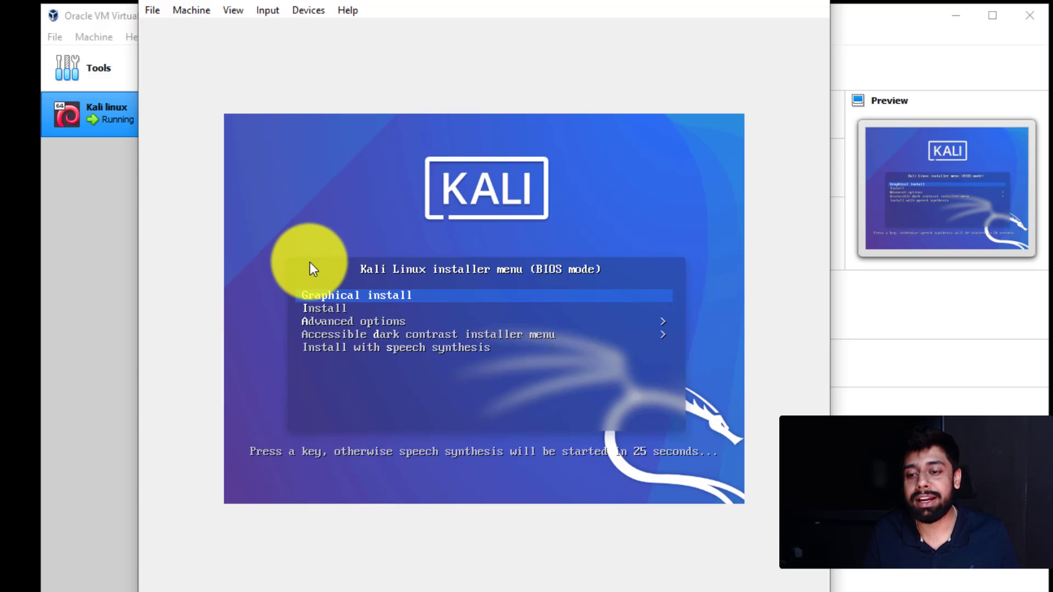
{"action": "key", "text": "Down"}
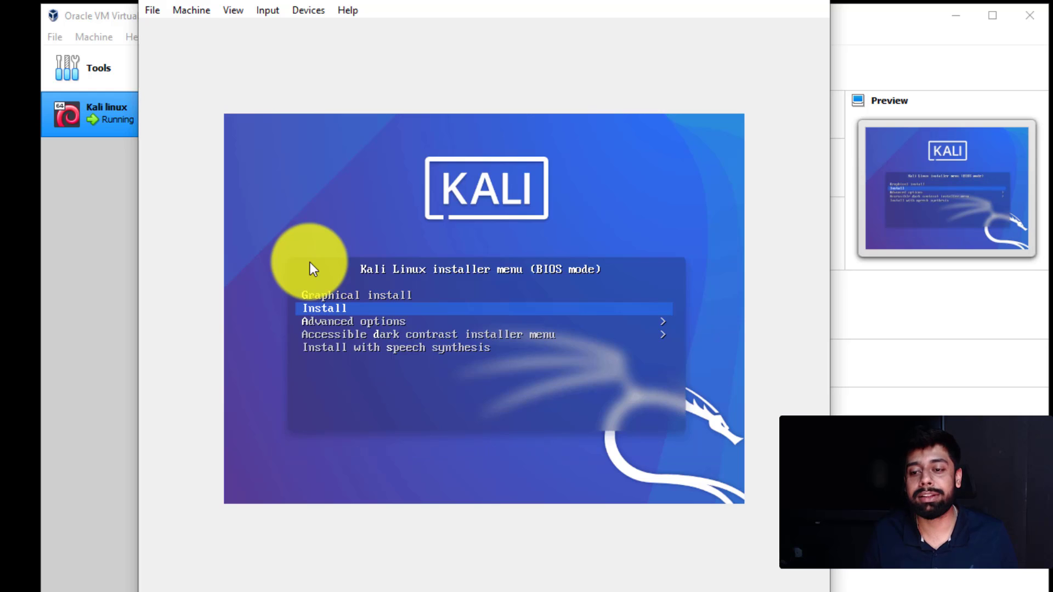
{"action": "key", "text": "Down"}
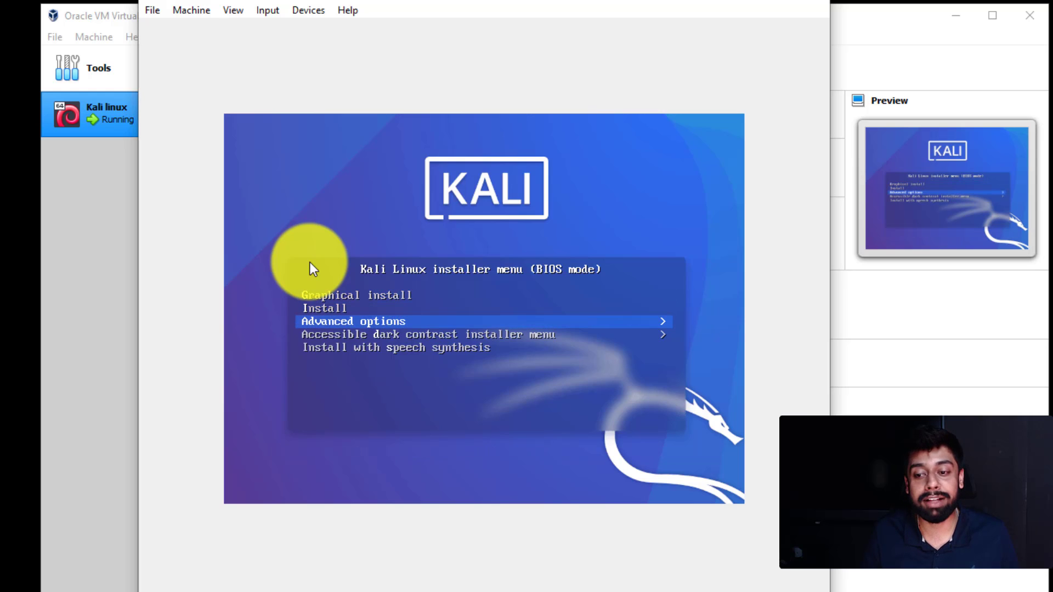
{"action": "key", "text": "Down"}
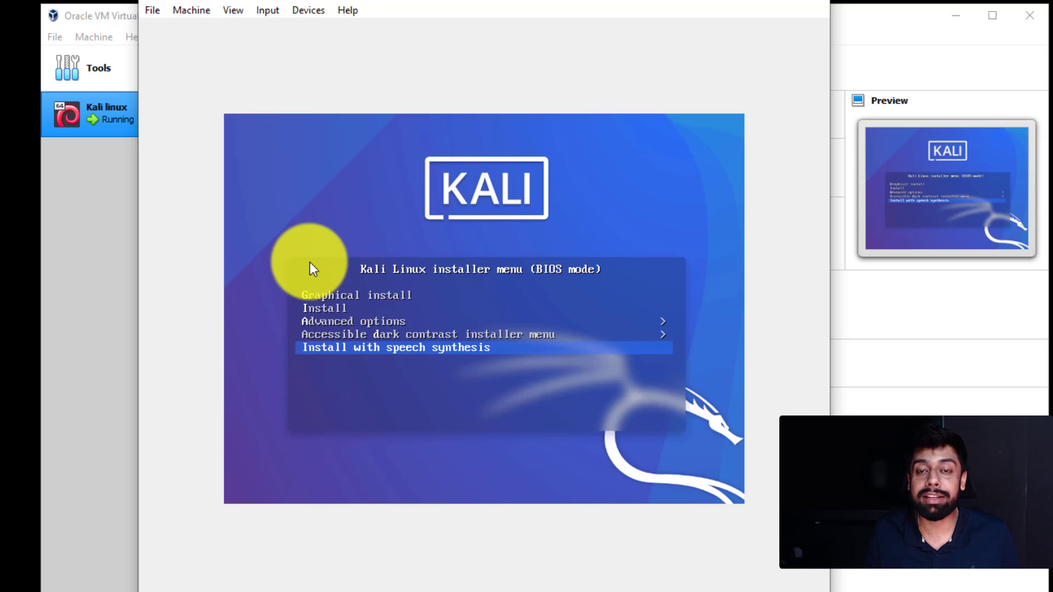
{"action": "key", "text": "Up"}
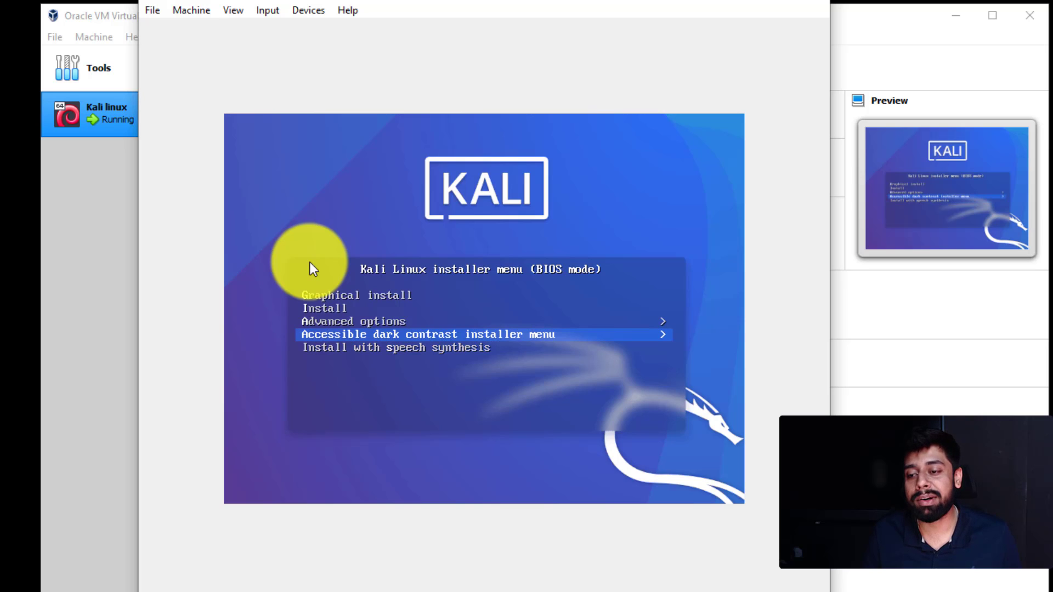
{"action": "key", "text": "Up"}
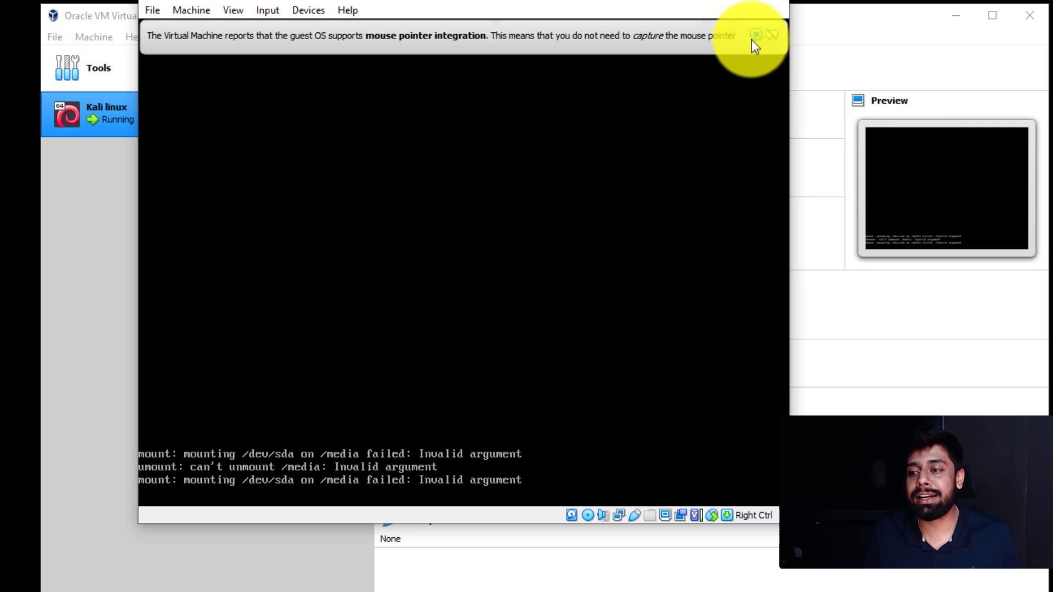
Dismiss the integration notice, accept English, and choose India as the location.
{"action": "left_click", "coordinate": [754, 35]}
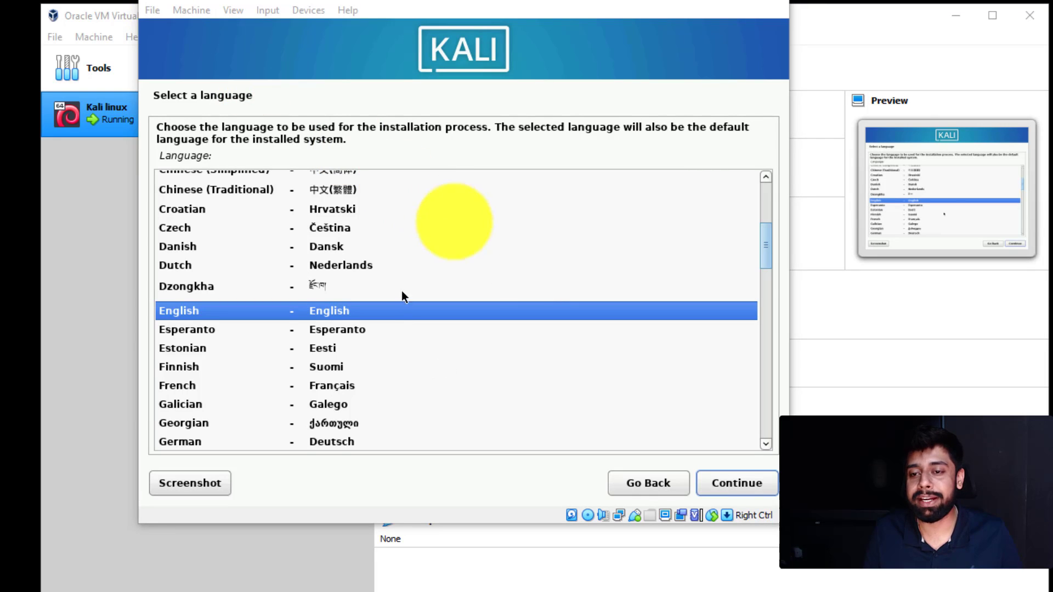
{"action": "mouse_move", "coordinate": [252, 322]}
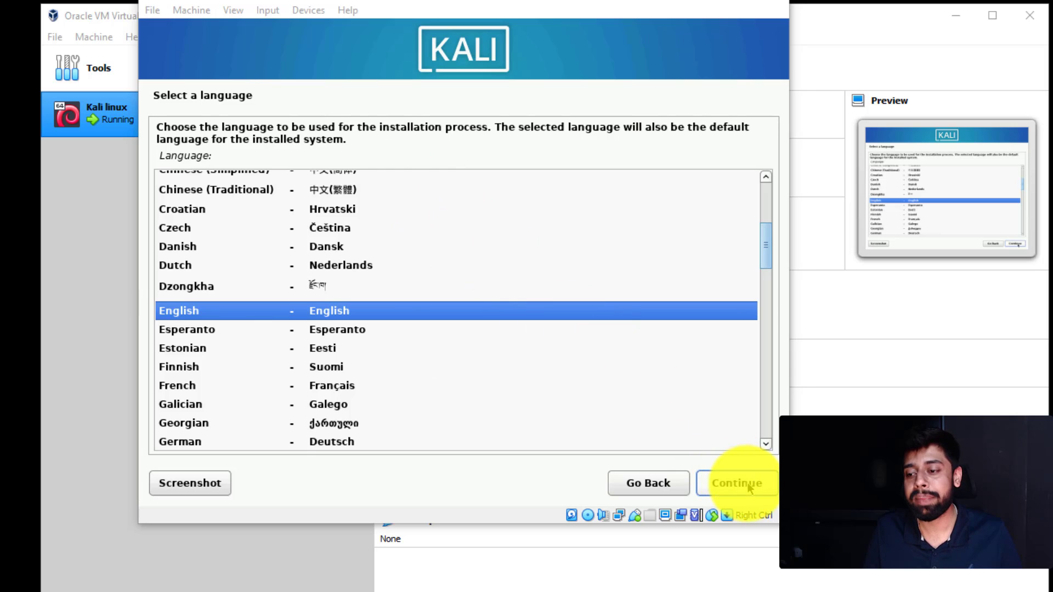
{"action": "left_click", "coordinate": [737, 483]}
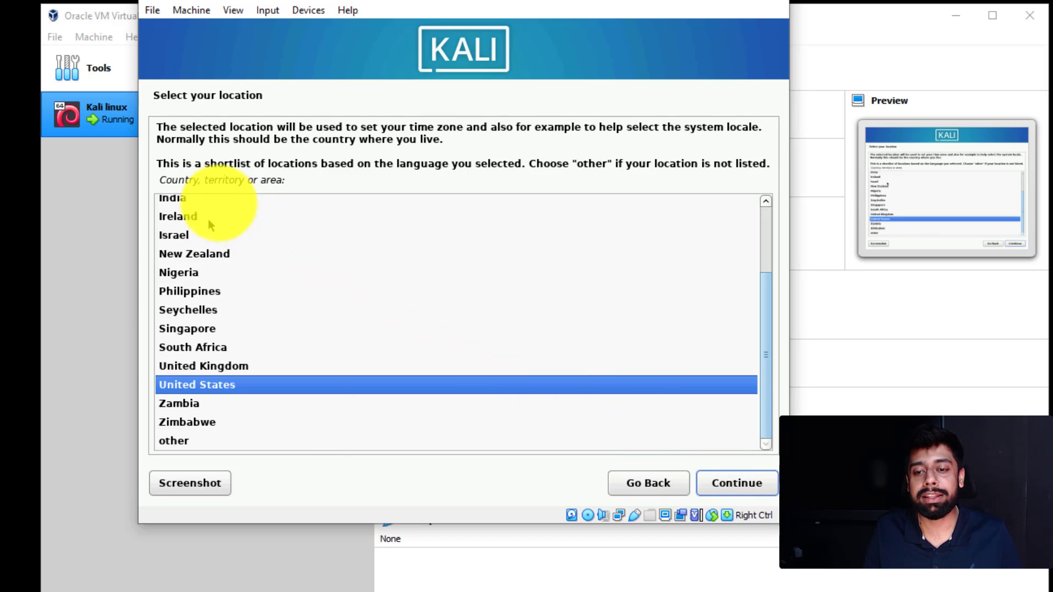
{"action": "left_click", "coordinate": [172, 203]}
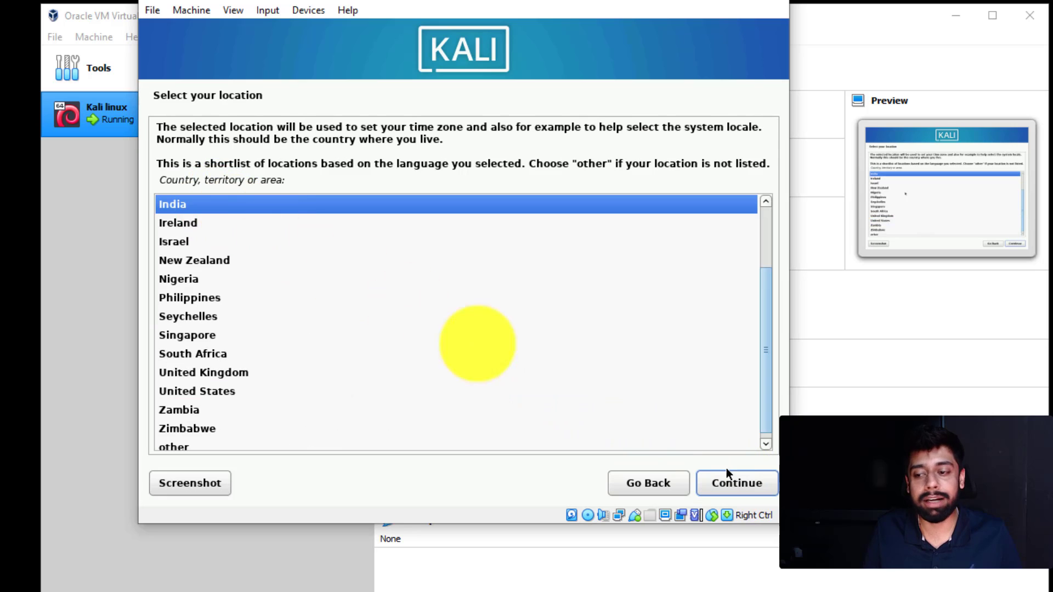
{"action": "left_click", "coordinate": [737, 483]}
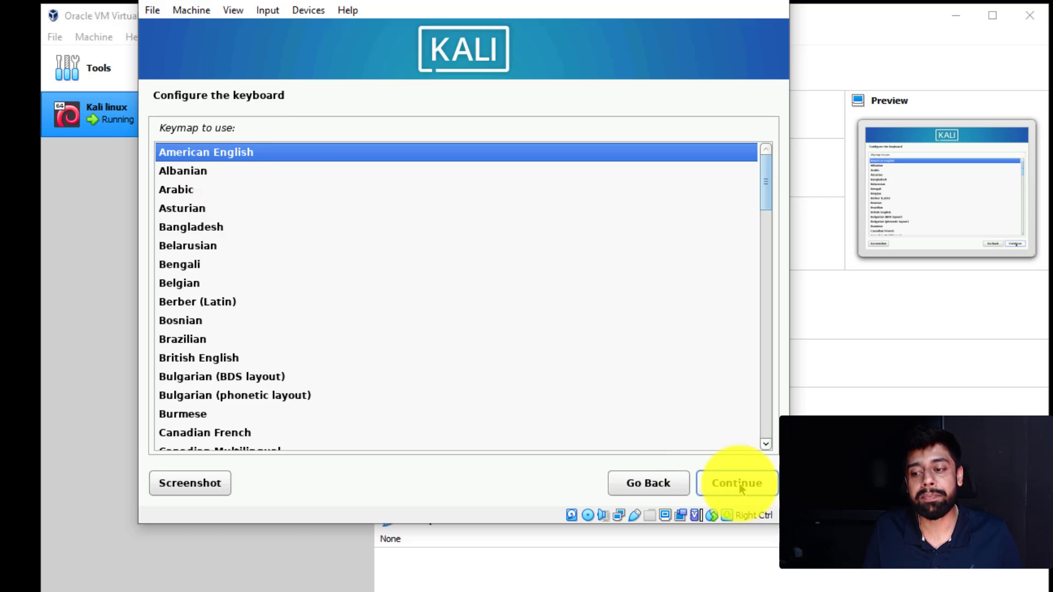
Accept the American English keymap and let media and network detection run.
{"action": "left_click", "coordinate": [736, 483]}
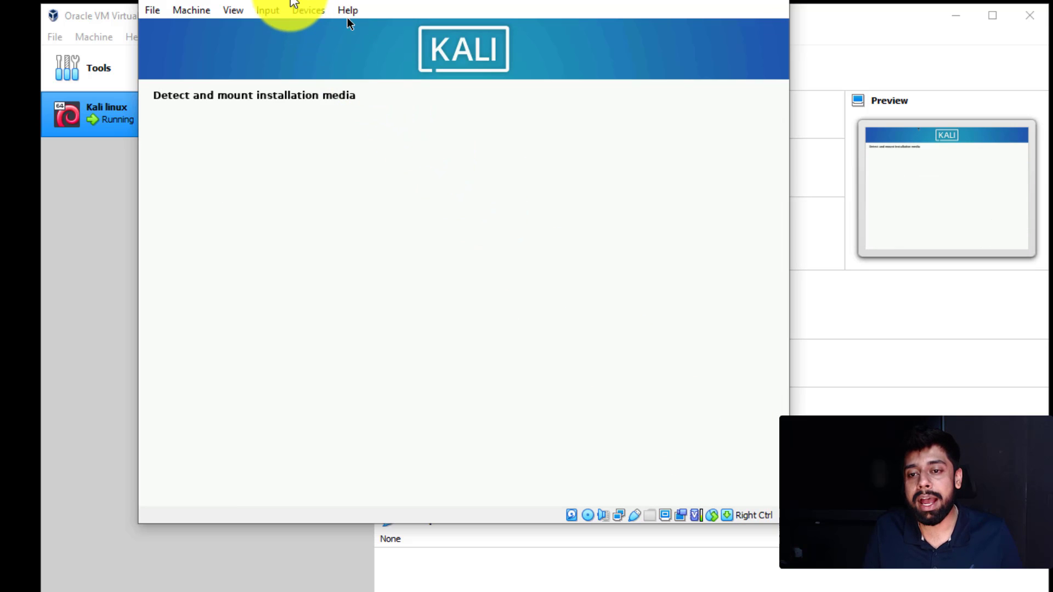
{"action": "mouse_move", "coordinate": [379, 110]}
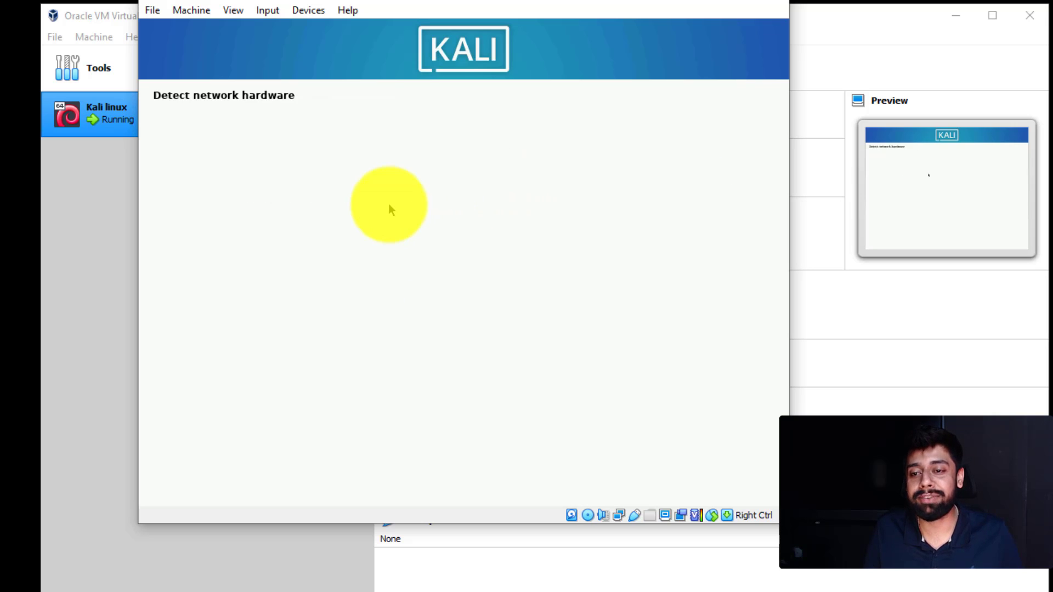
{"action": "mouse_move", "coordinate": [342, 236]}
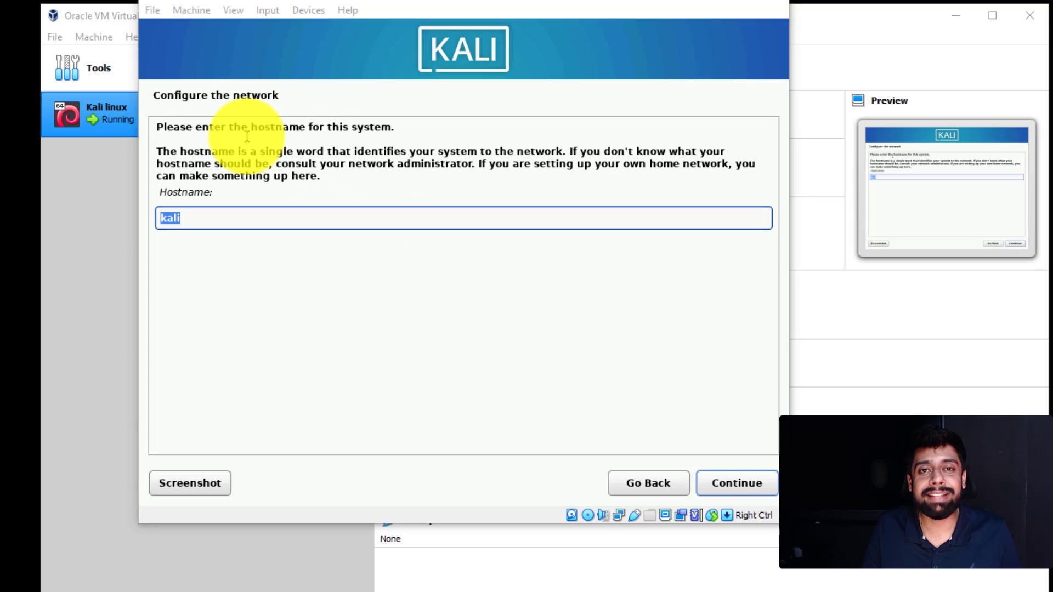
{"action": "mouse_move", "coordinate": [272, 240]}
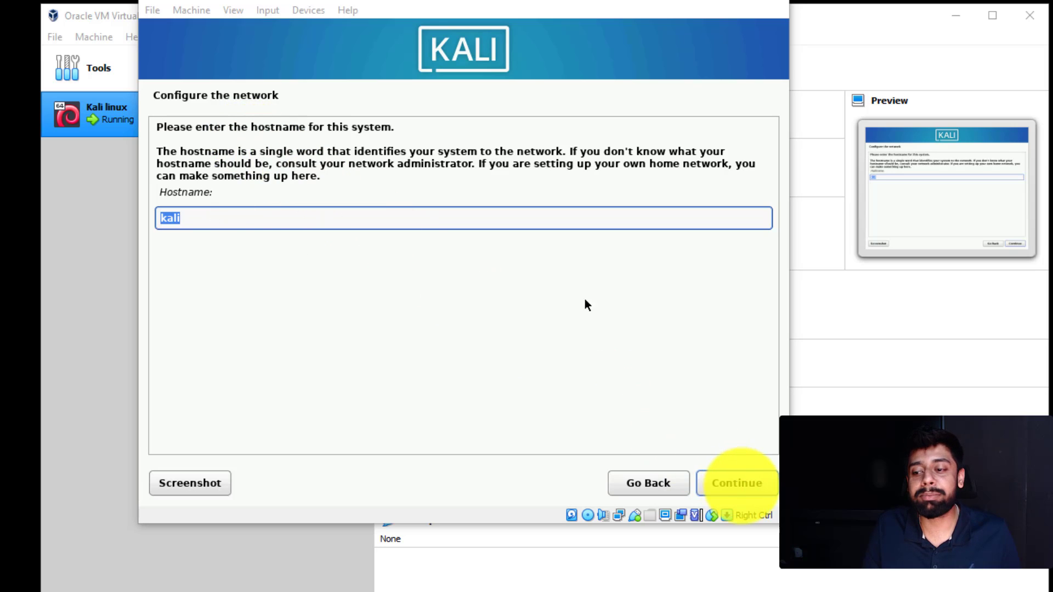
Keep hostname kali with no domain, and create user 'saksham' with a password.
{"action": "left_click", "coordinate": [736, 482]}
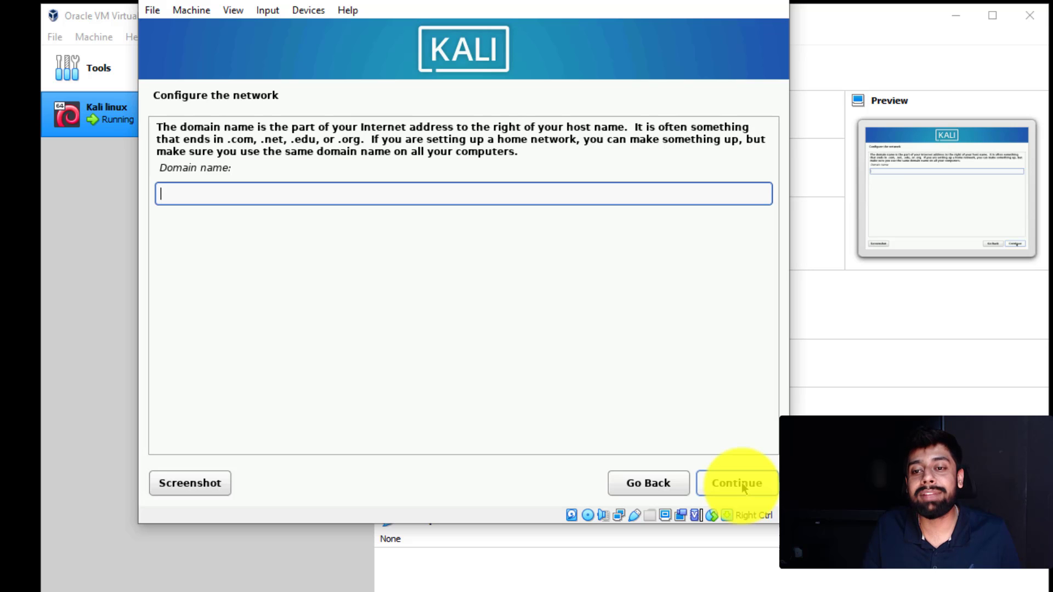
{"action": "left_click", "coordinate": [737, 483]}
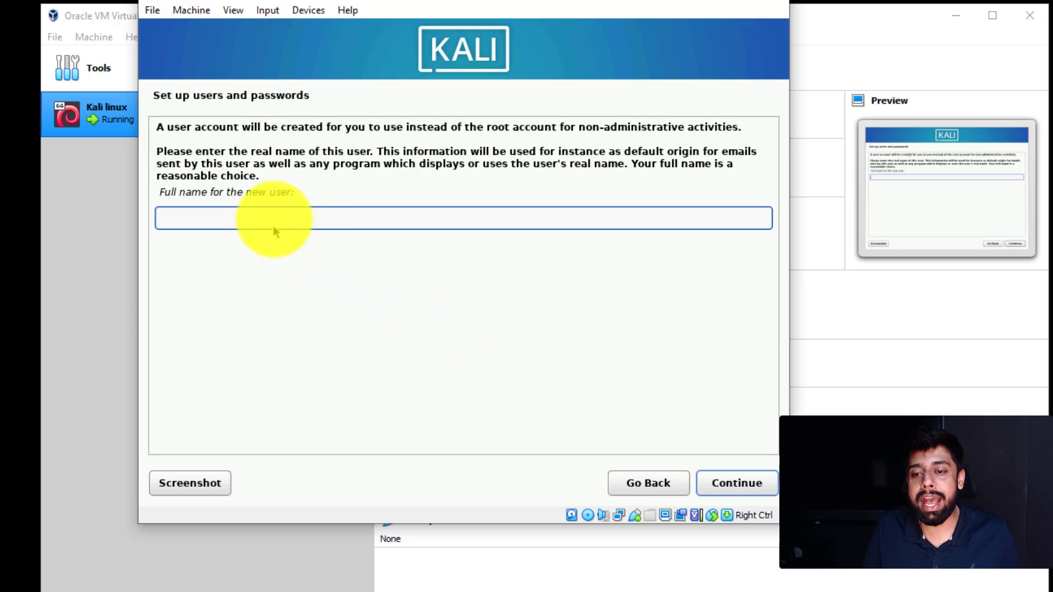
{"action": "type", "text": "saksham"}
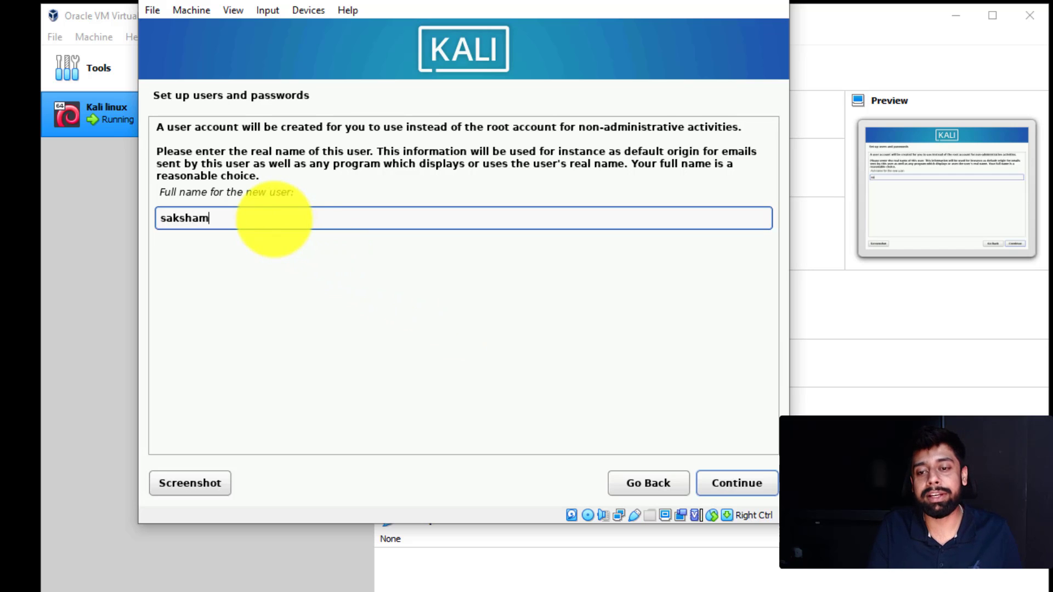
{"action": "left_click", "coordinate": [736, 483]}
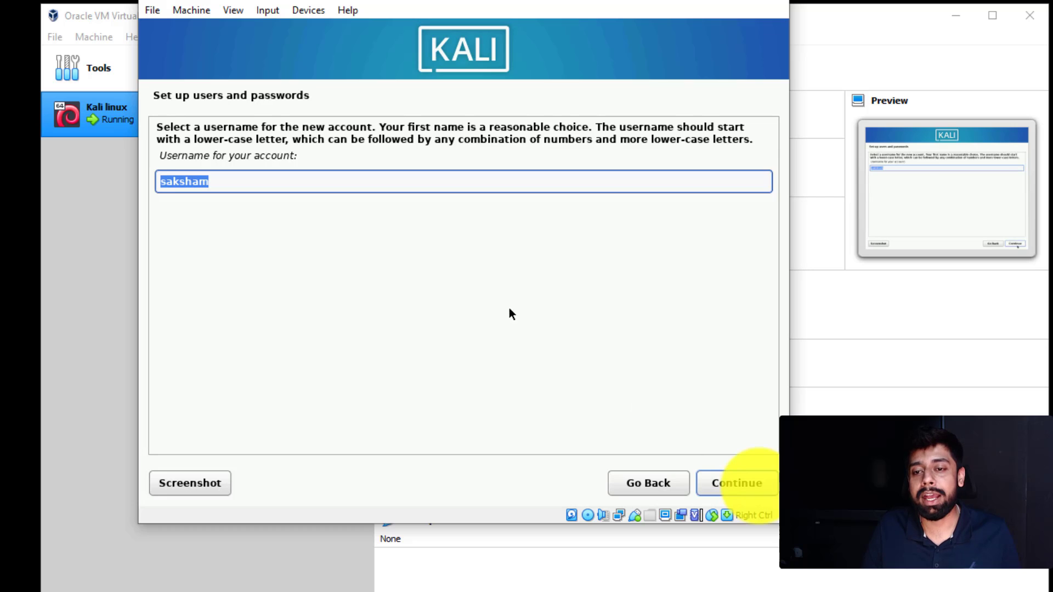
{"action": "left_click", "coordinate": [737, 483]}
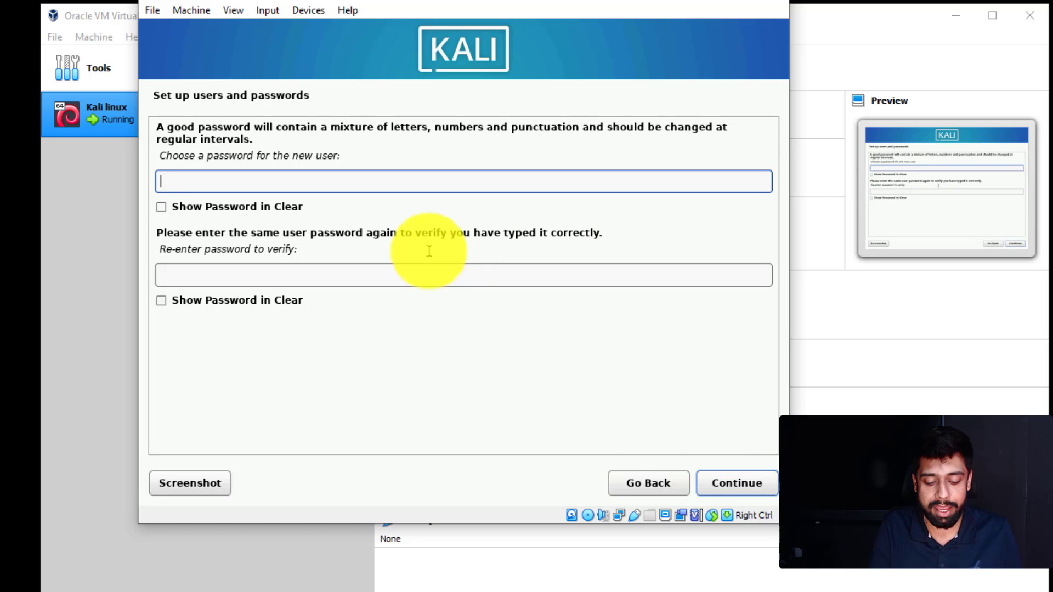
{"action": "type", "text": "password"}
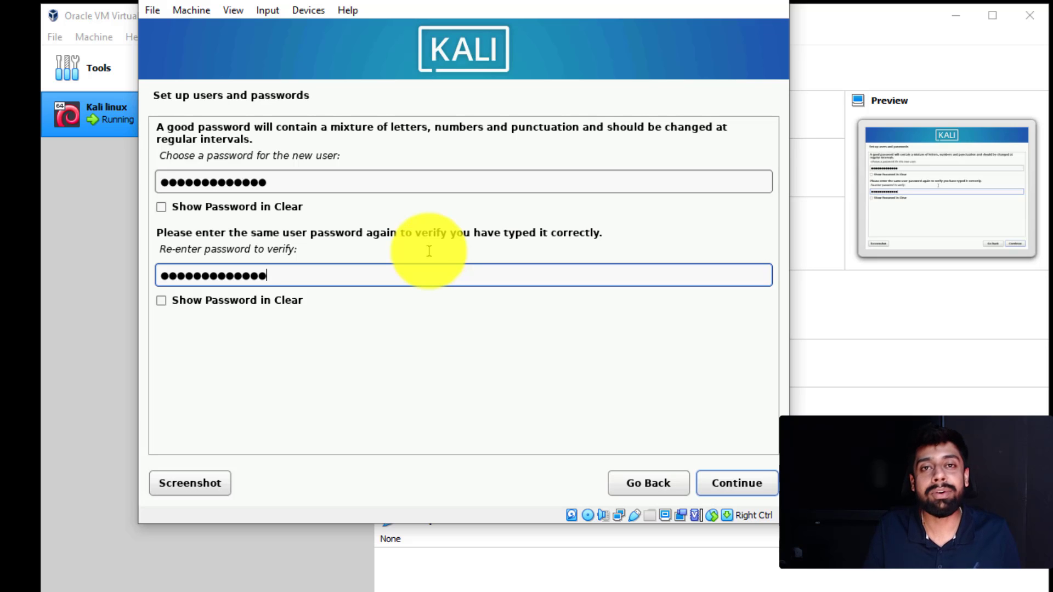
{"action": "mouse_move", "coordinate": [606, 402]}
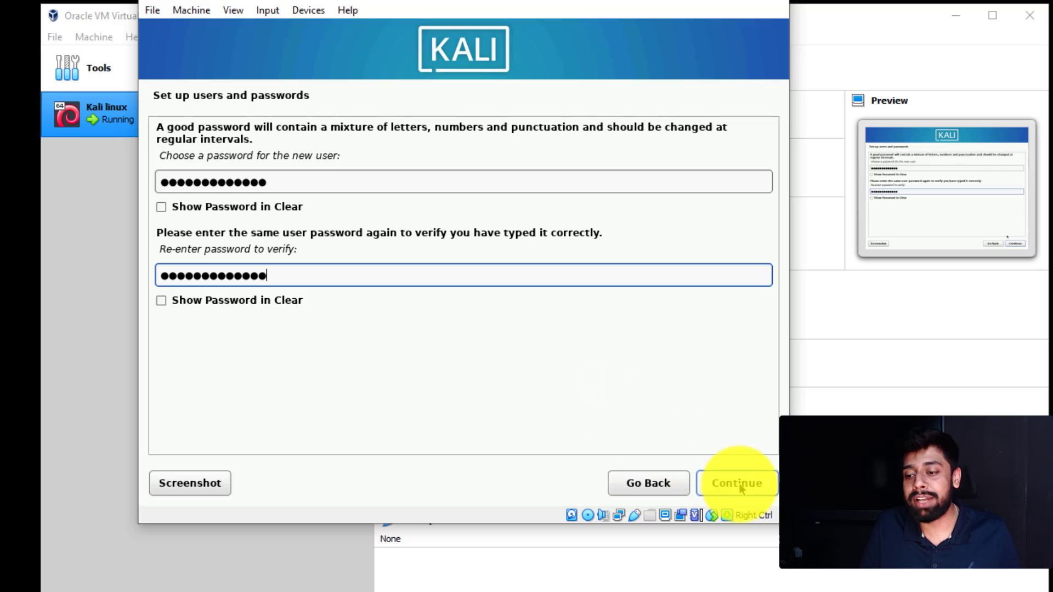
Confirm the password, then guided-partition the 28.6 GB VBOX HARDDISK with all files in one partition.
{"action": "left_click", "coordinate": [737, 483]}
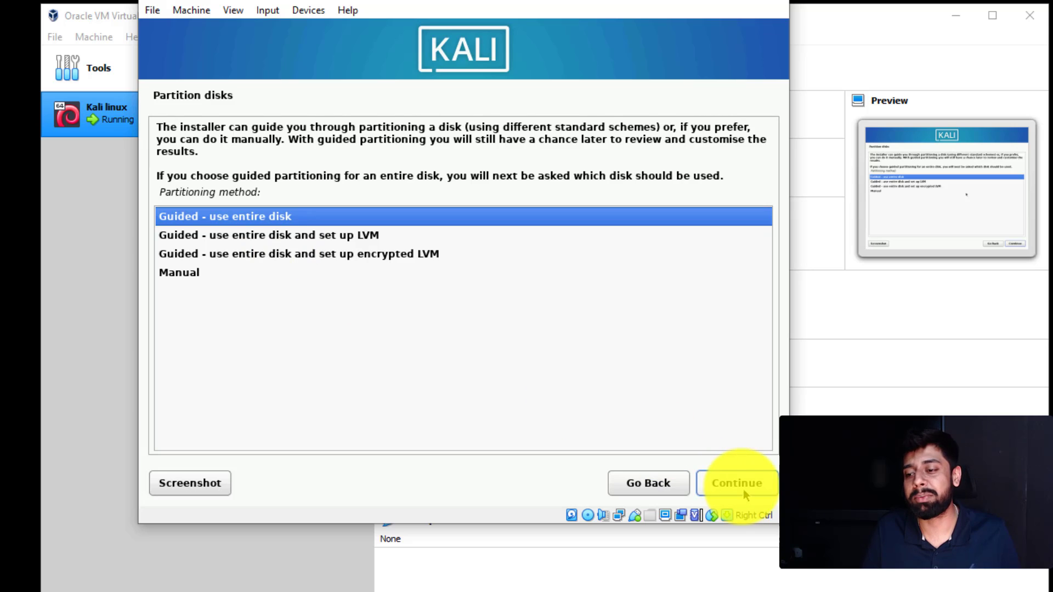
{"action": "left_click", "coordinate": [737, 483]}
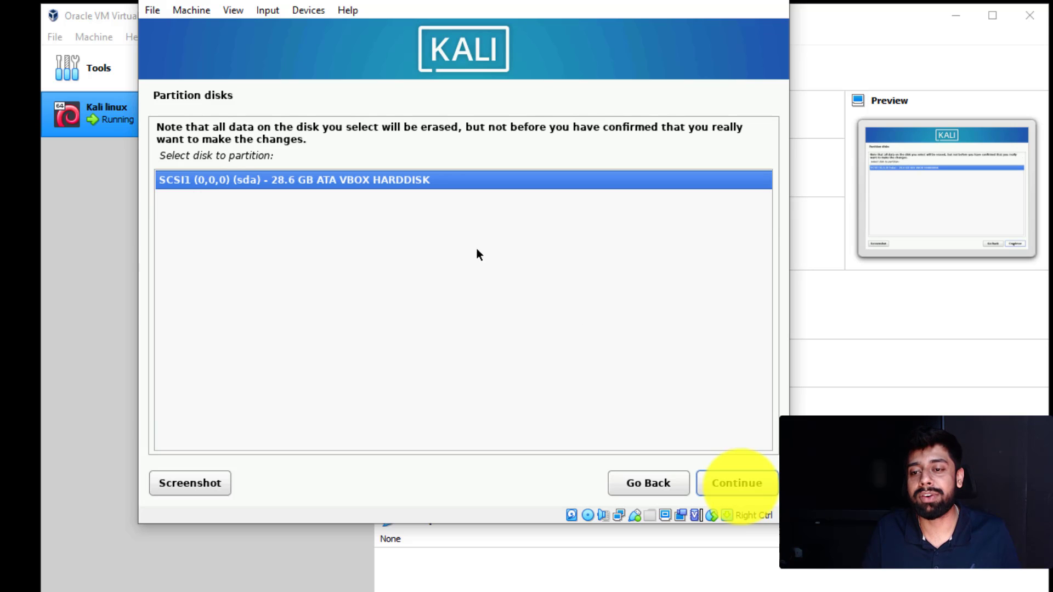
{"action": "mouse_move", "coordinate": [433, 184]}
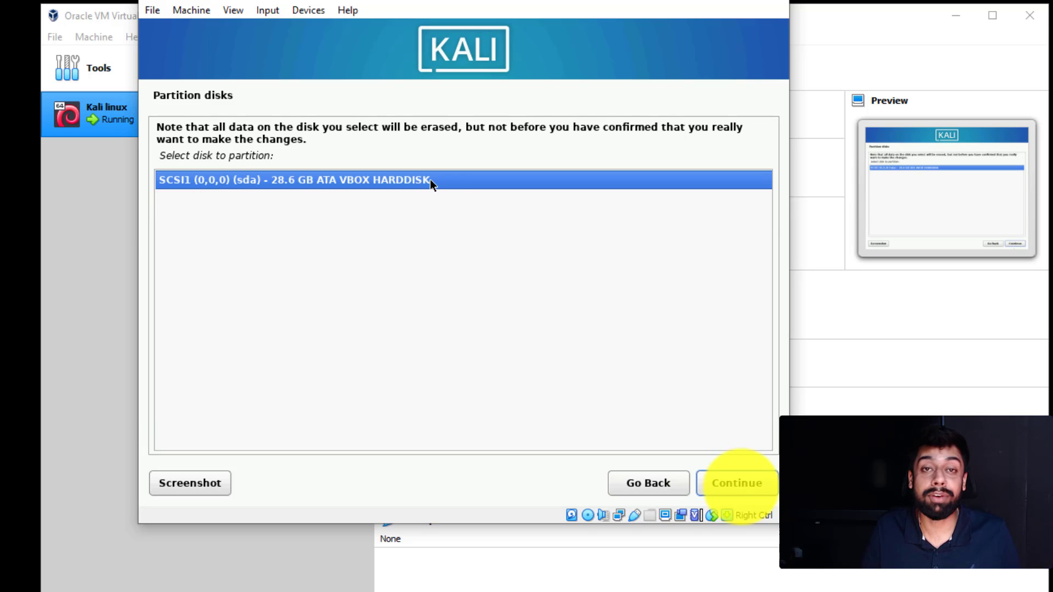
{"action": "left_click", "coordinate": [736, 483]}
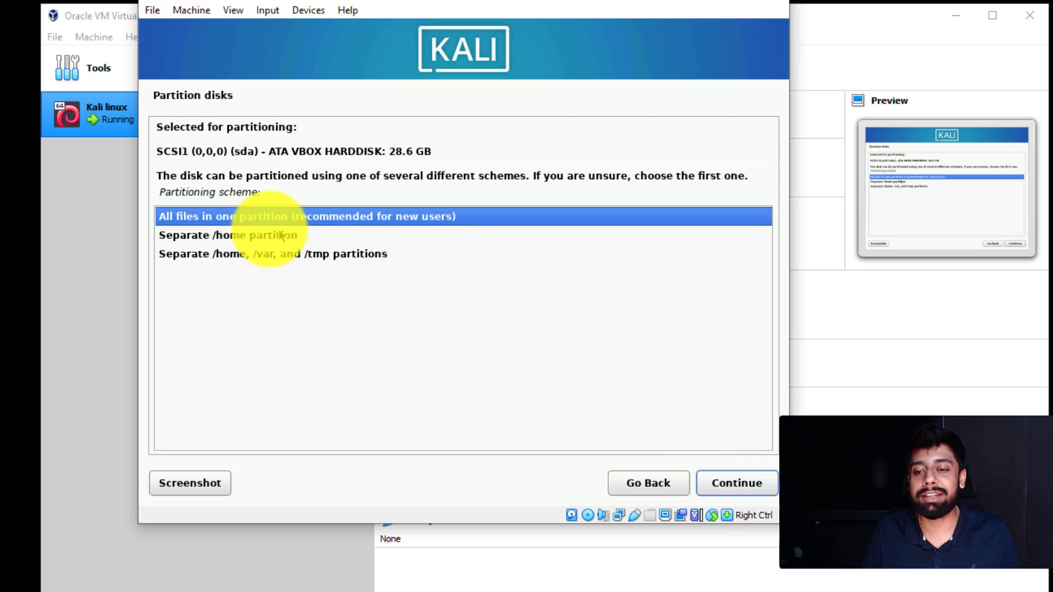
{"action": "left_click", "coordinate": [736, 483]}
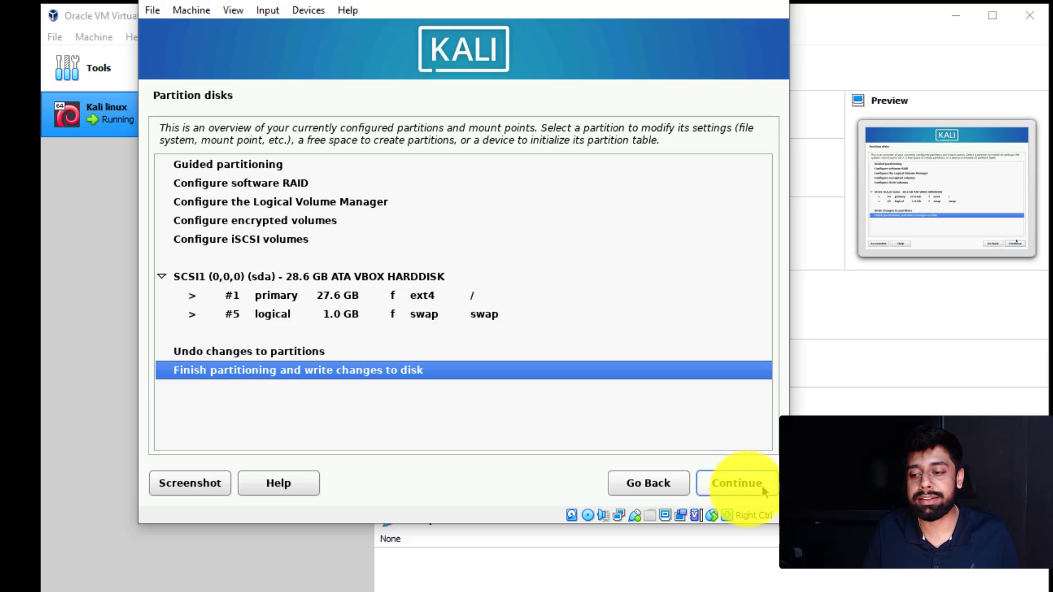
{"action": "left_click", "coordinate": [736, 483]}
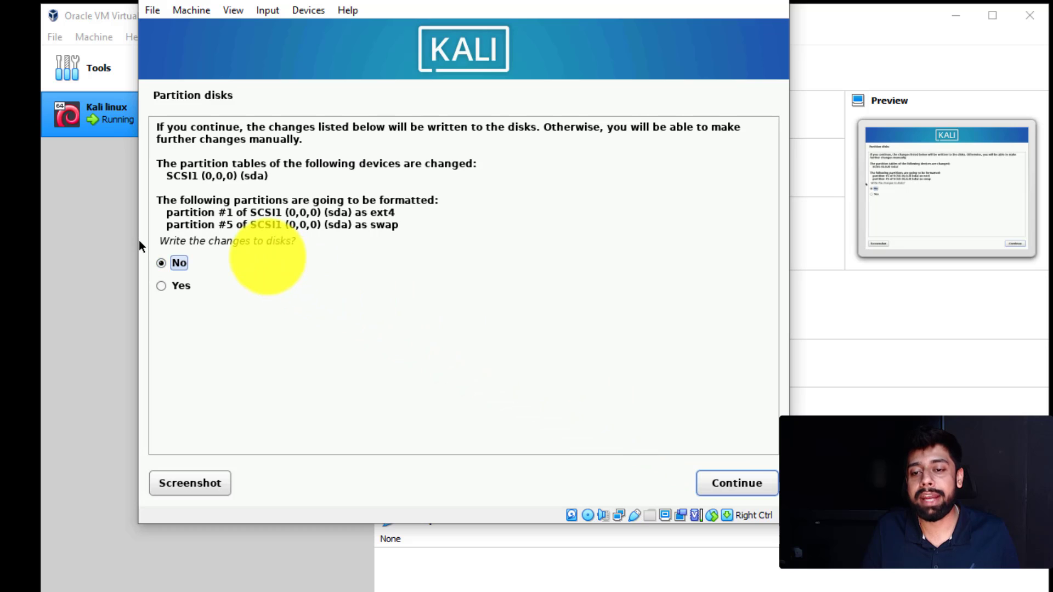
{"action": "mouse_move", "coordinate": [178, 287]}
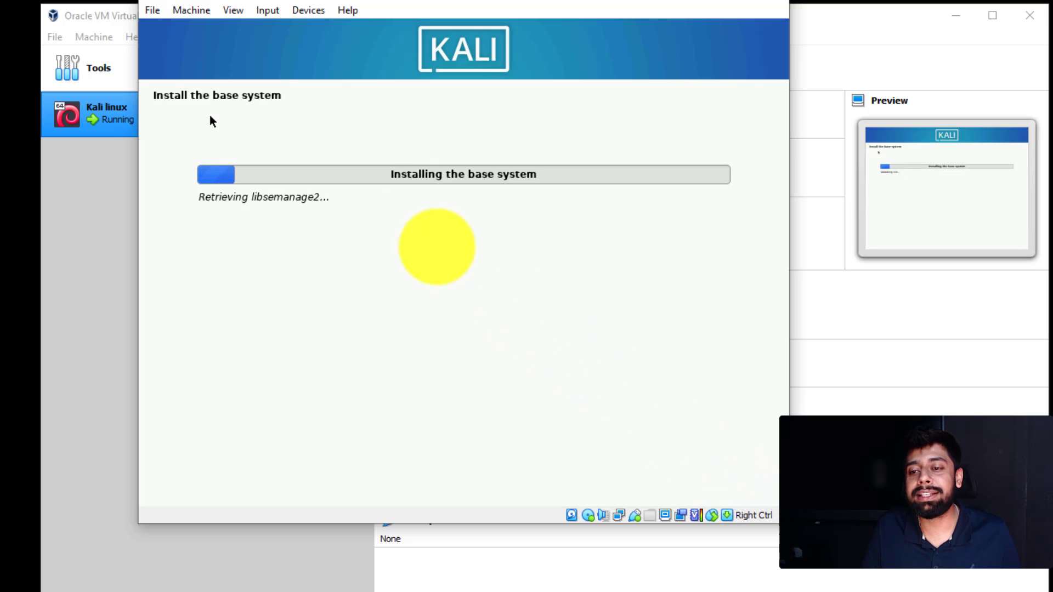
{"action": "mouse_move", "coordinate": [296, 140]}
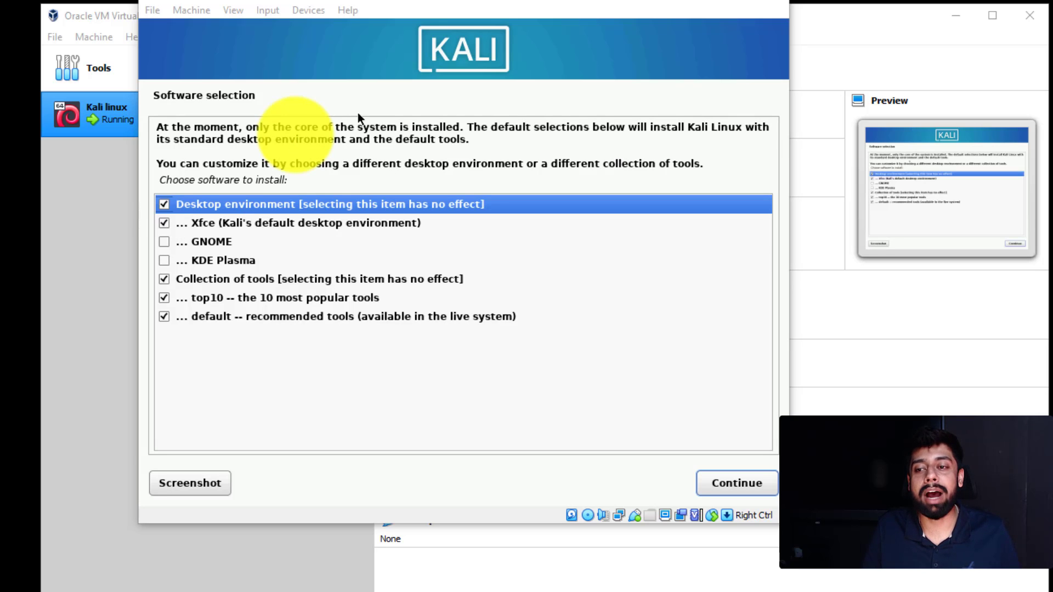
{"action": "mouse_move", "coordinate": [290, 227]}
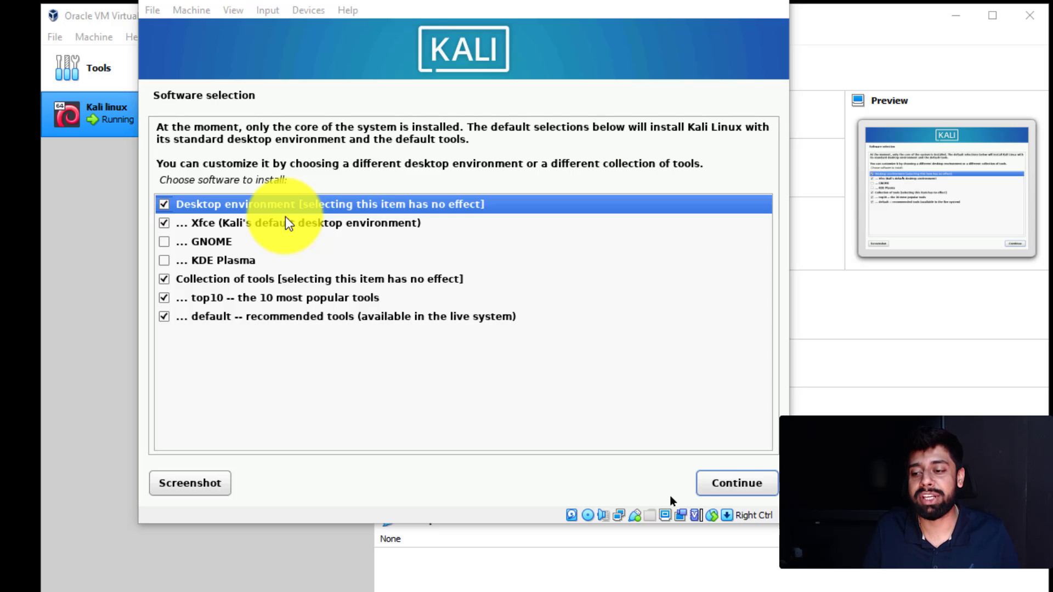
Keep the default Xfce, top10 and default tools selection and start installing.
{"action": "left_click", "coordinate": [736, 484]}
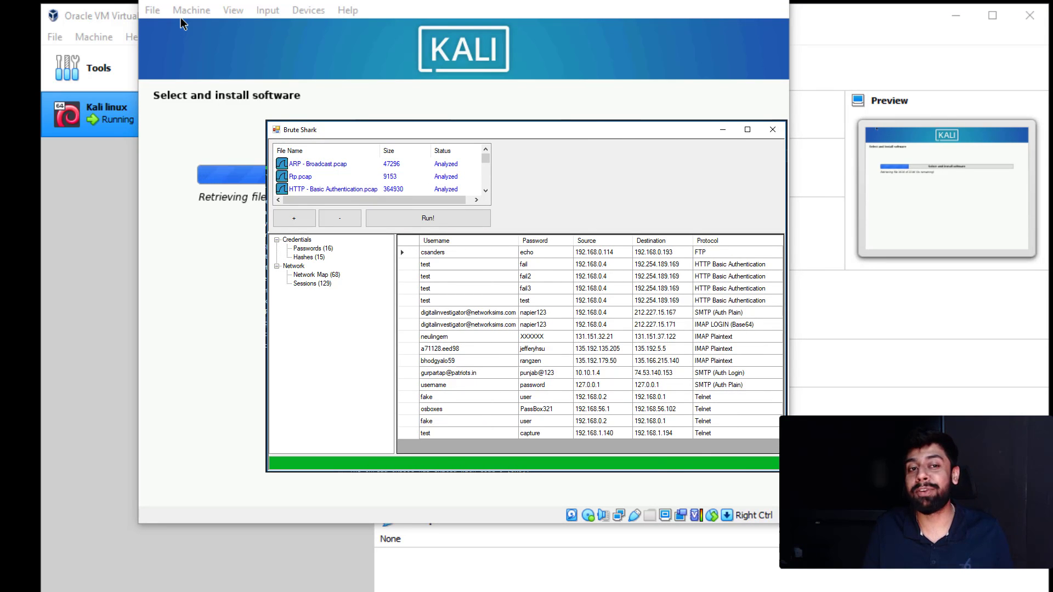
Wait for the software installation to finish until the GRUB boot loader prompt appears.
{"action": "left_click", "coordinate": [772, 130]}
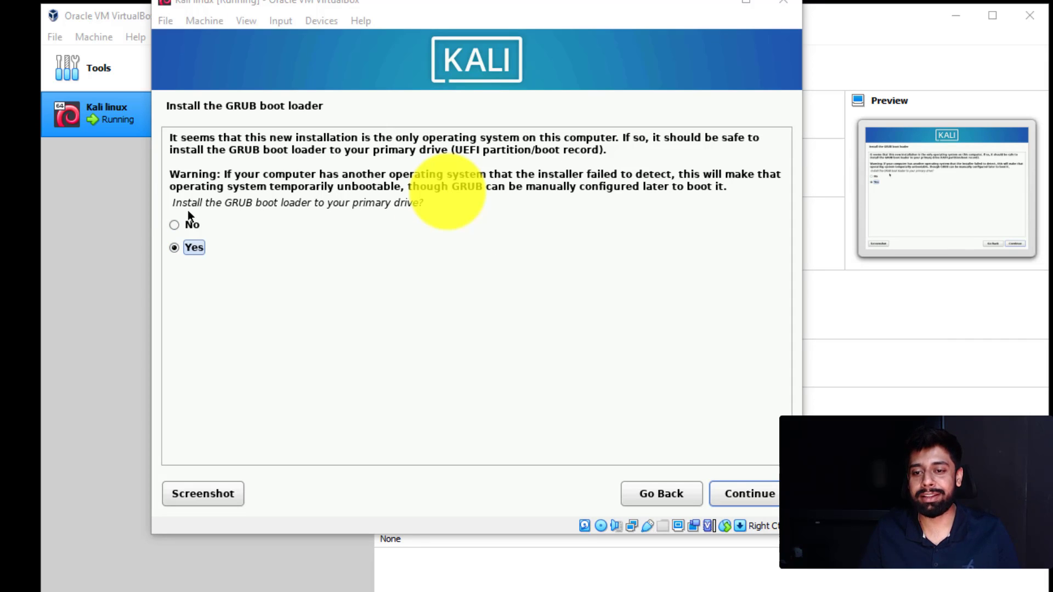
{"action": "mouse_move", "coordinate": [406, 219]}
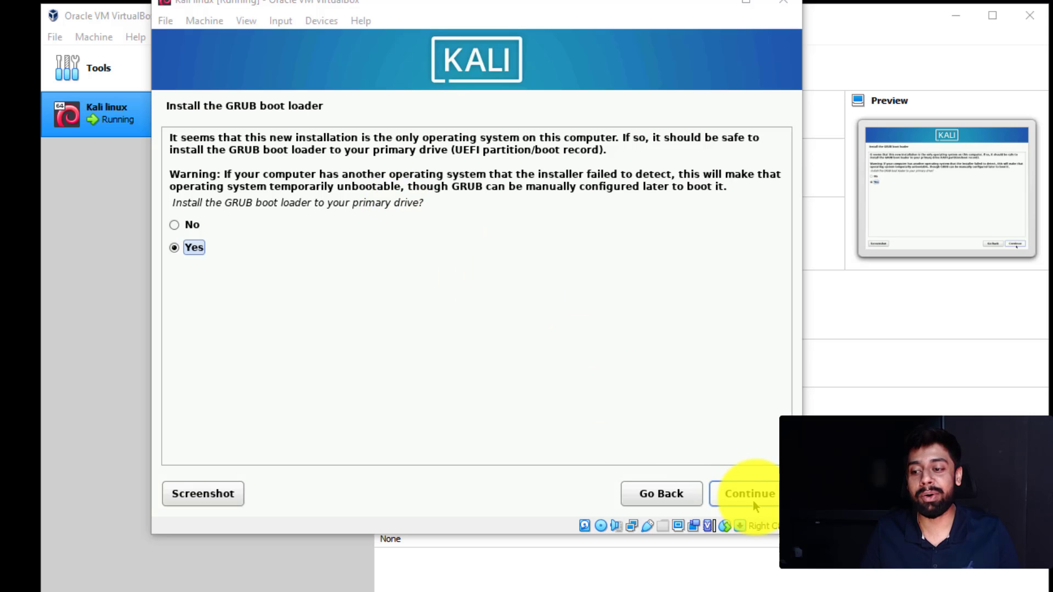
Confirm installing GRUB and install it onto /dev/sda.
{"action": "left_click", "coordinate": [749, 494]}
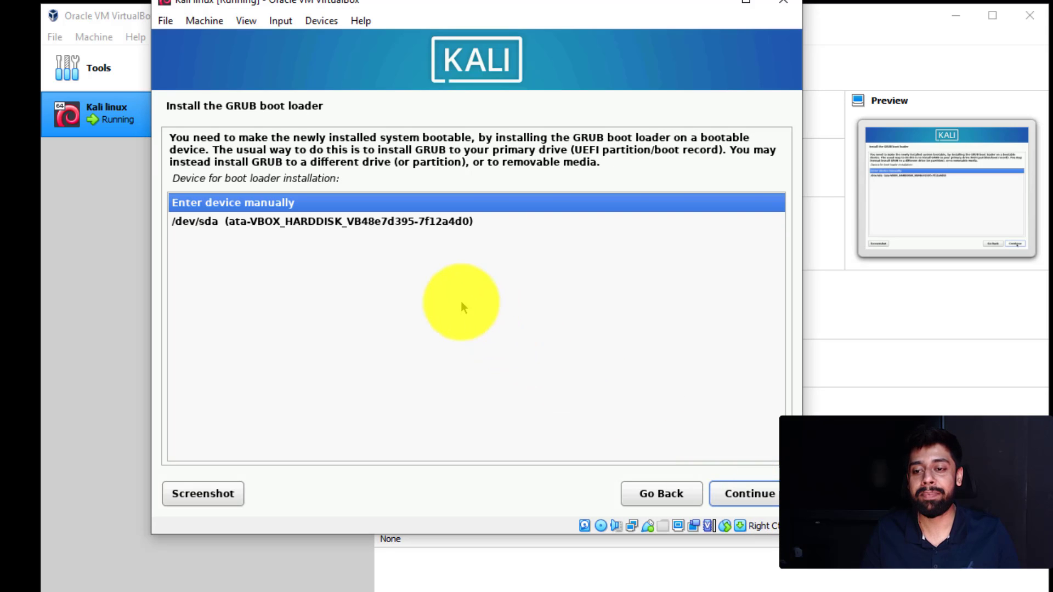
{"action": "left_click", "coordinate": [322, 221]}
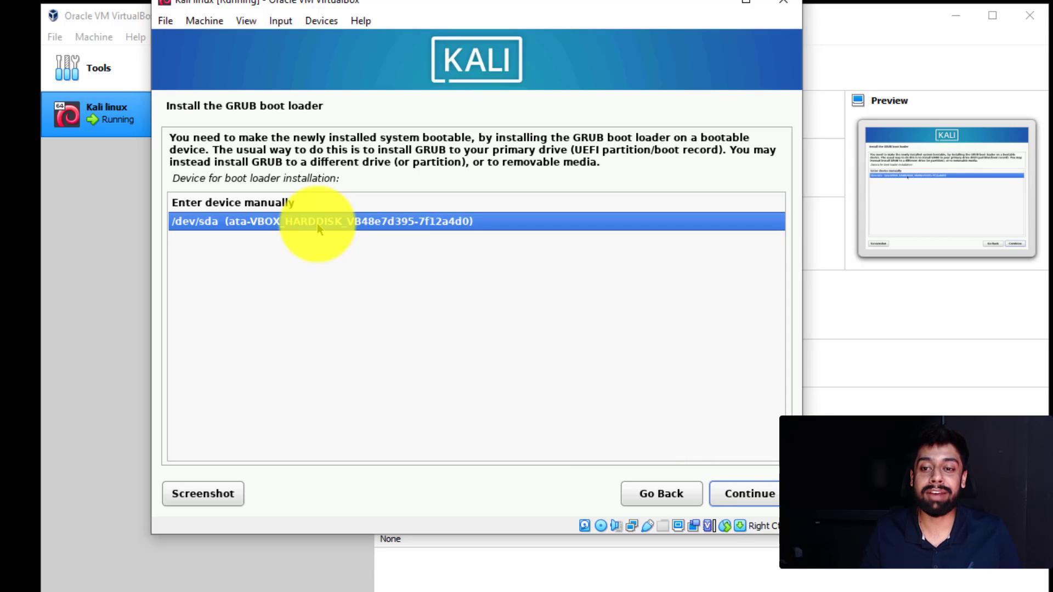
{"action": "mouse_move", "coordinate": [494, 200]}
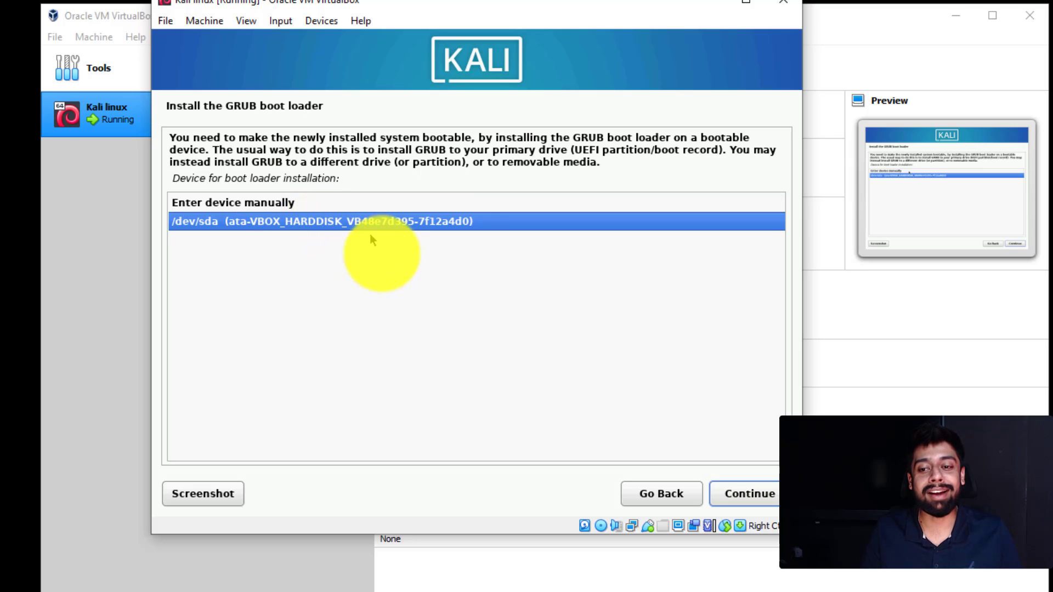
{"action": "mouse_move", "coordinate": [387, 260]}
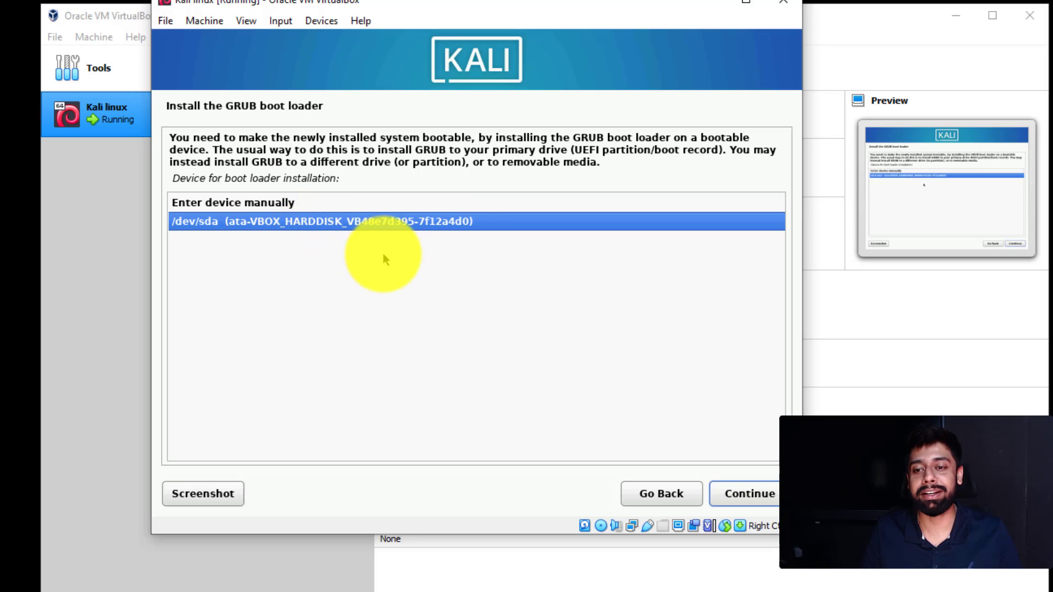
{"action": "mouse_move", "coordinate": [321, 248]}
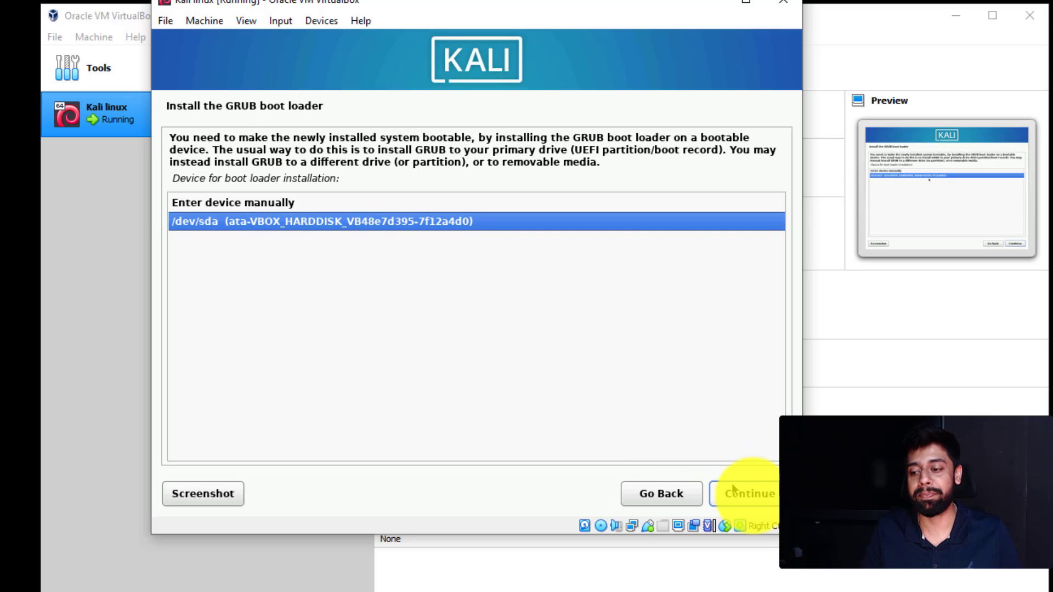
{"action": "left_click", "coordinate": [746, 494]}
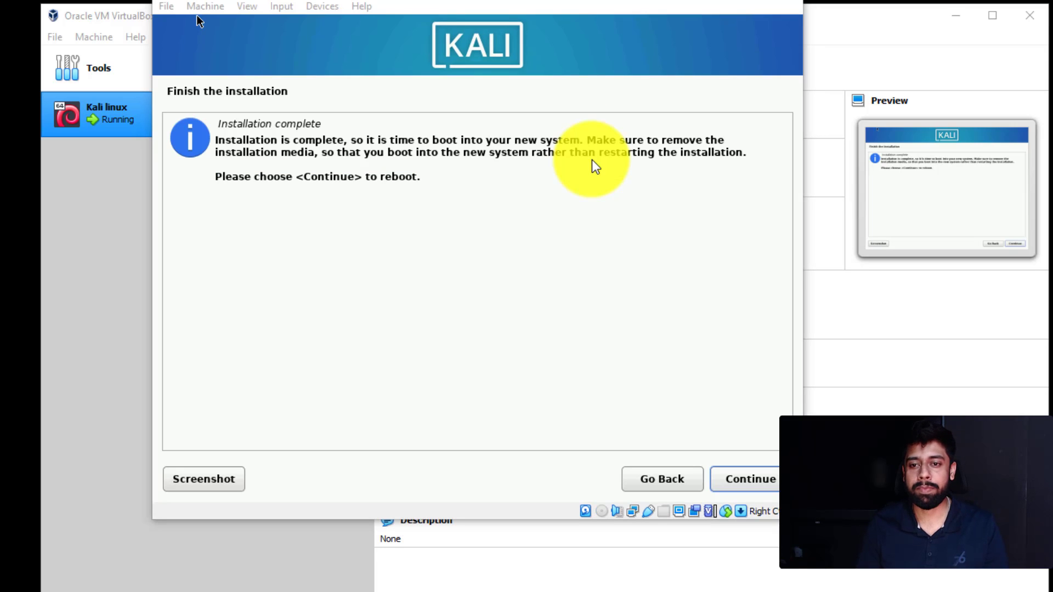
{"action": "mouse_move", "coordinate": [466, 111]}
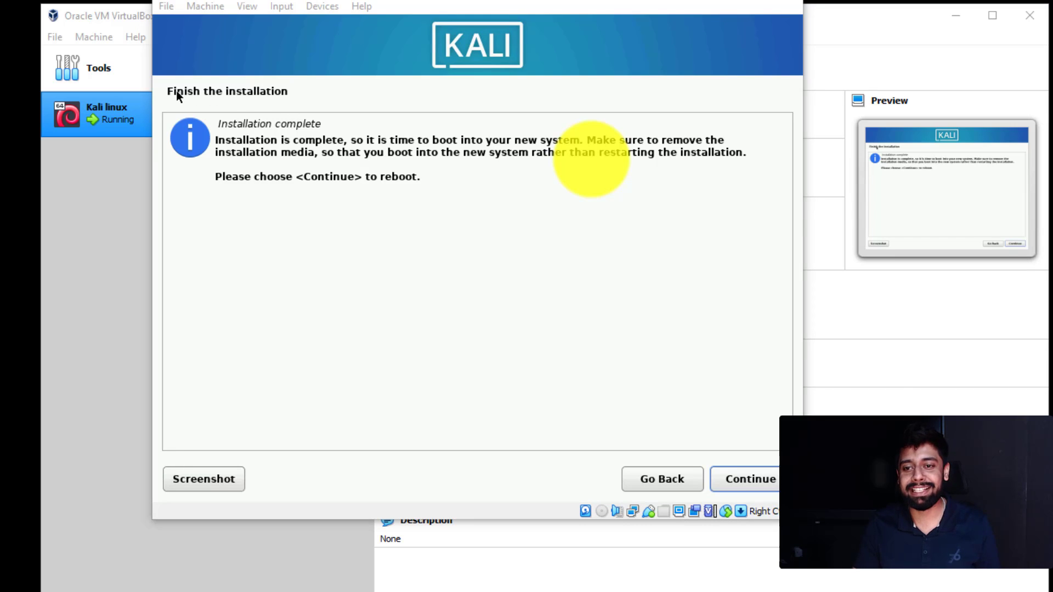
{"action": "mouse_move", "coordinate": [400, 218]}
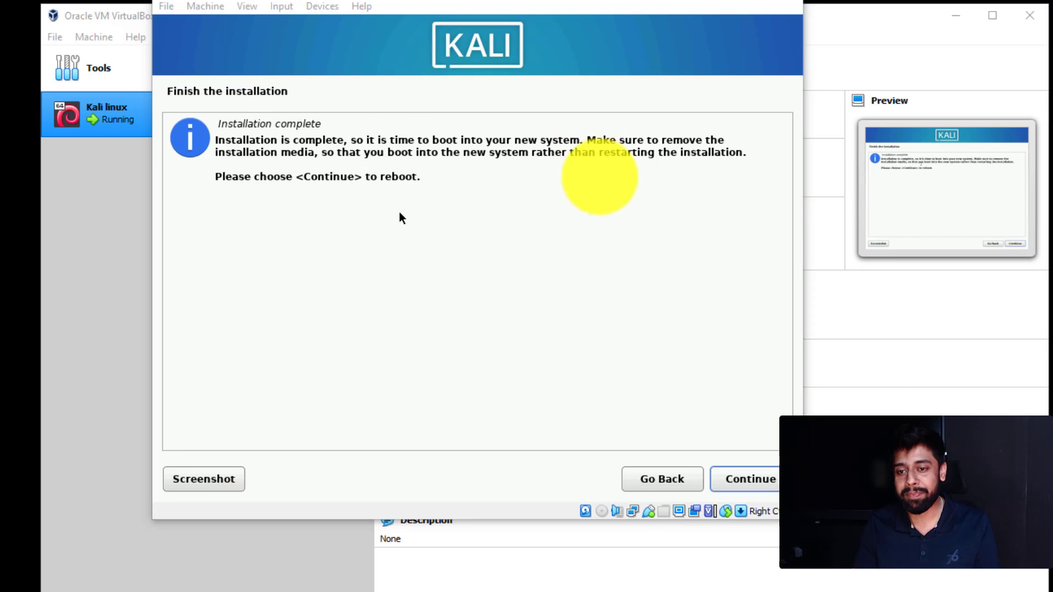
Continue from the Installation complete screen to reboot the VM.
{"action": "left_click", "coordinate": [748, 479]}
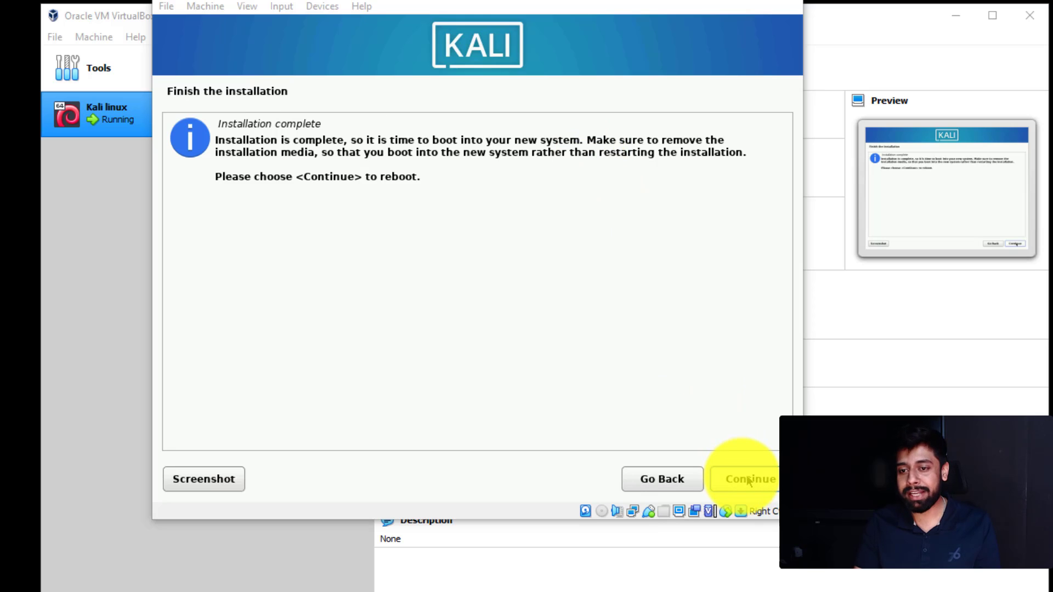
Log in to the rebooted Kali system as user 'saksham' to reach the Xfce desktop.
{"action": "left_click", "coordinate": [749, 479]}
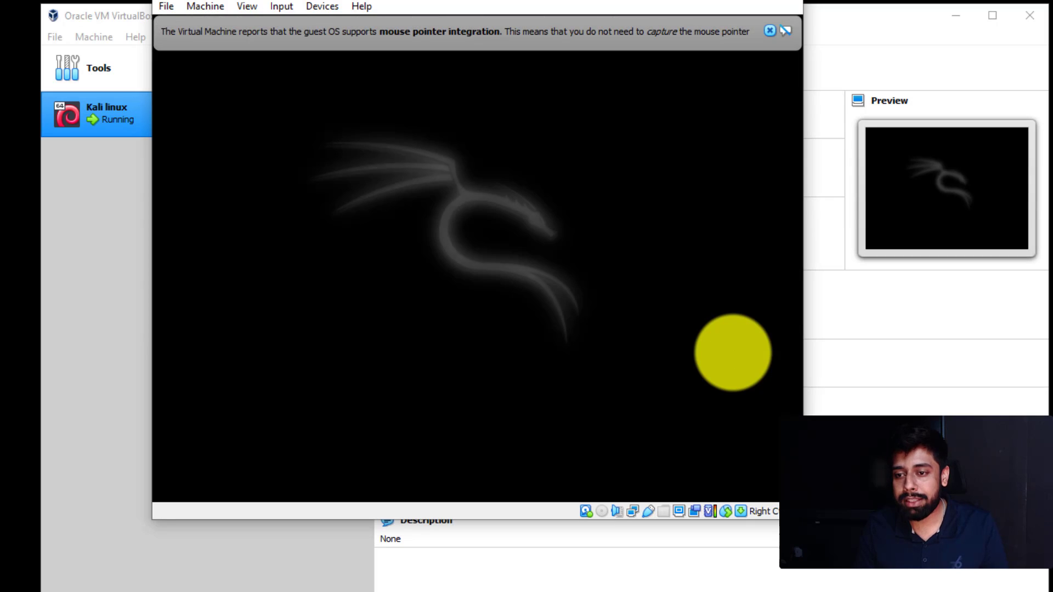
{"action": "left_click", "coordinate": [770, 31]}
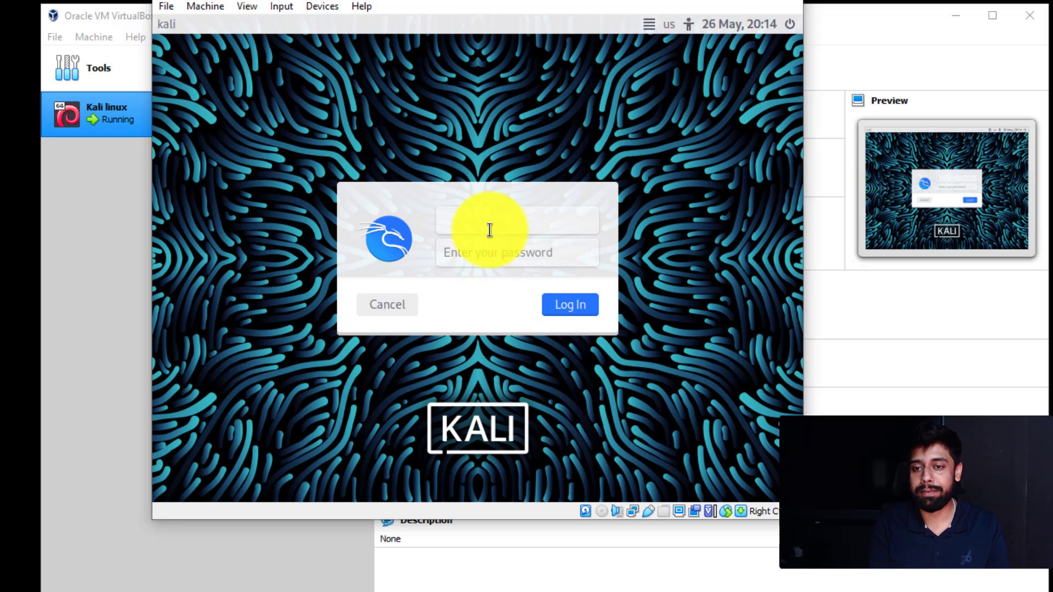
{"action": "type", "text": "s"}
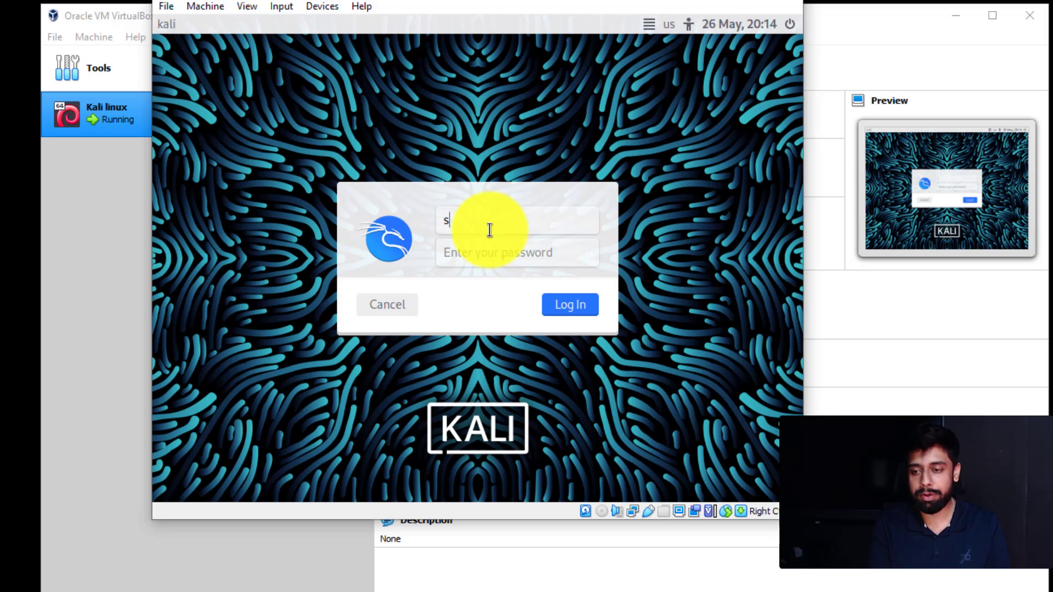
{"action": "type", "text": "aksham"}
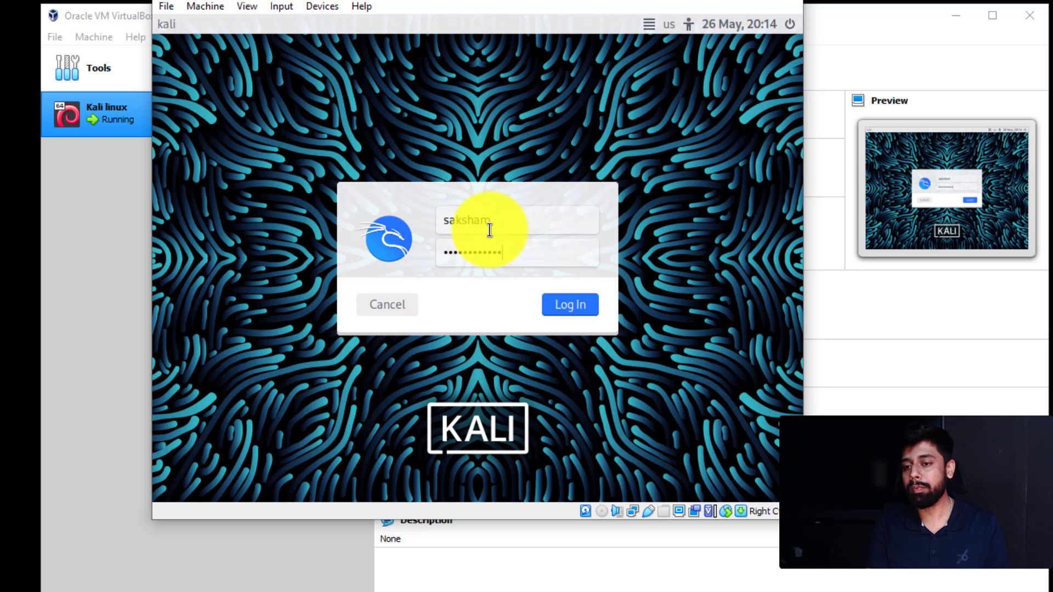
{"action": "left_click", "coordinate": [570, 305]}
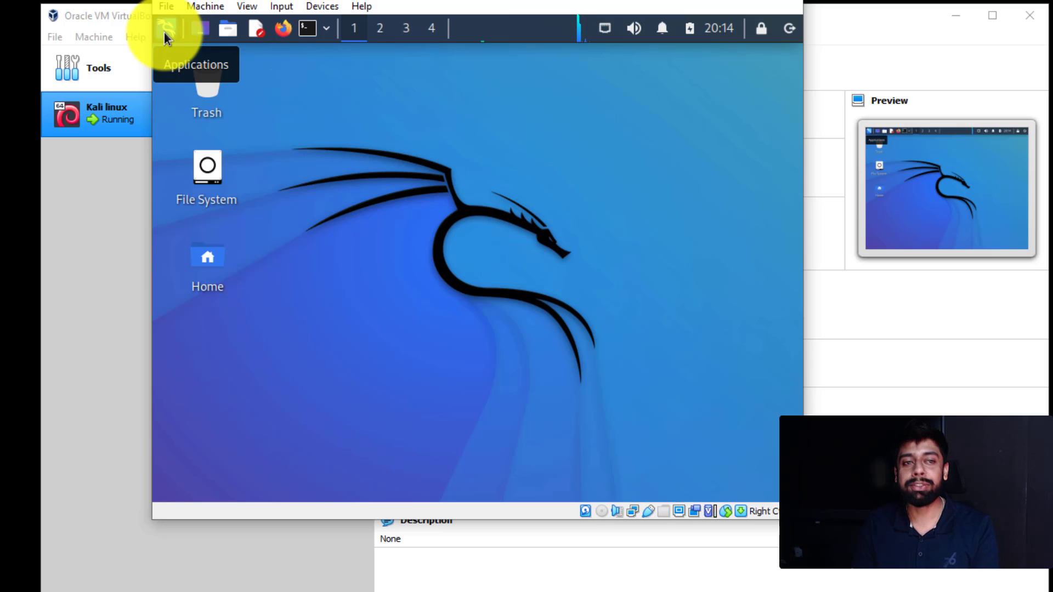
{"action": "left_click", "coordinate": [170, 28]}
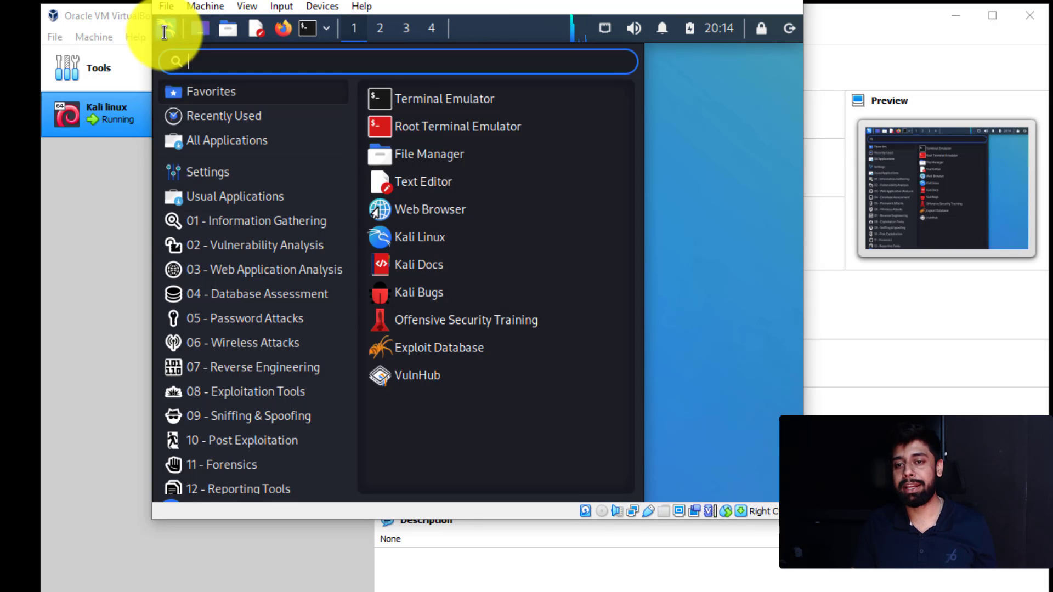
{"action": "left_click", "coordinate": [243, 384]}
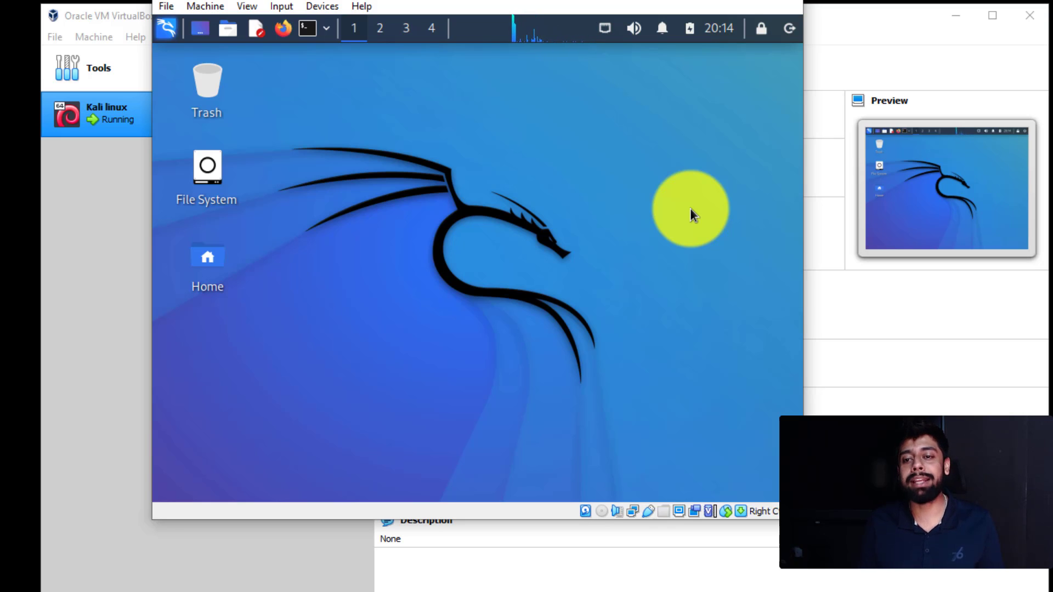
{"action": "mouse_move", "coordinate": [333, 154]}
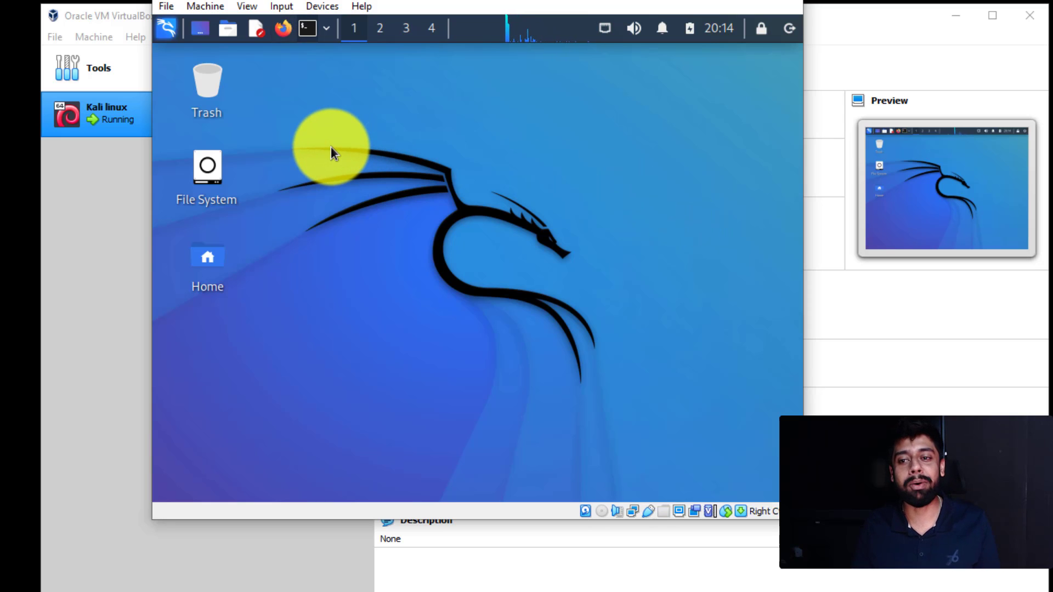